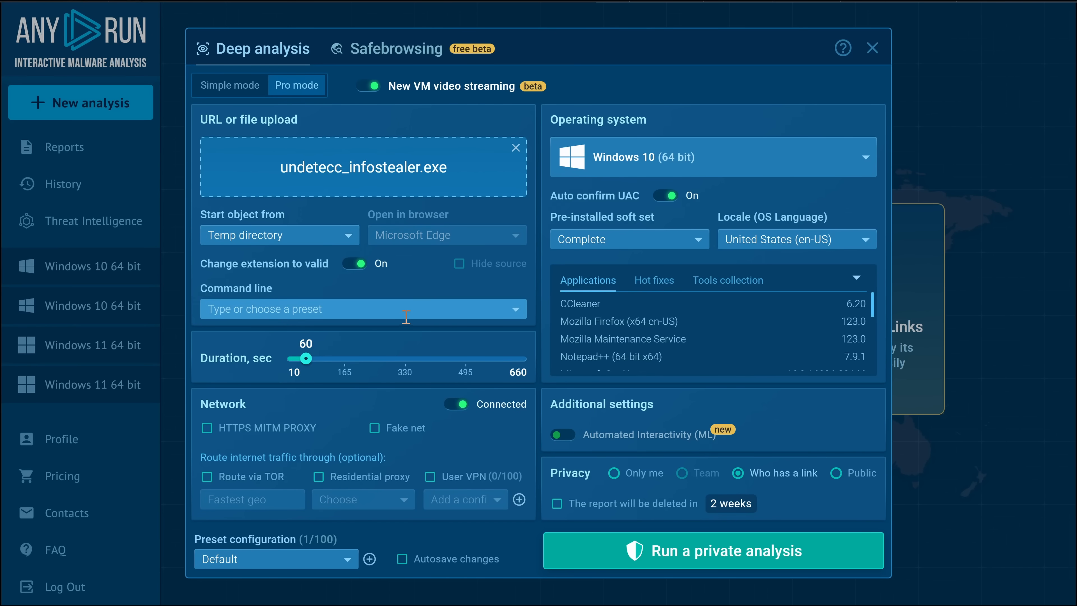
{"action": "mouse_move", "coordinate": [382, 363]}
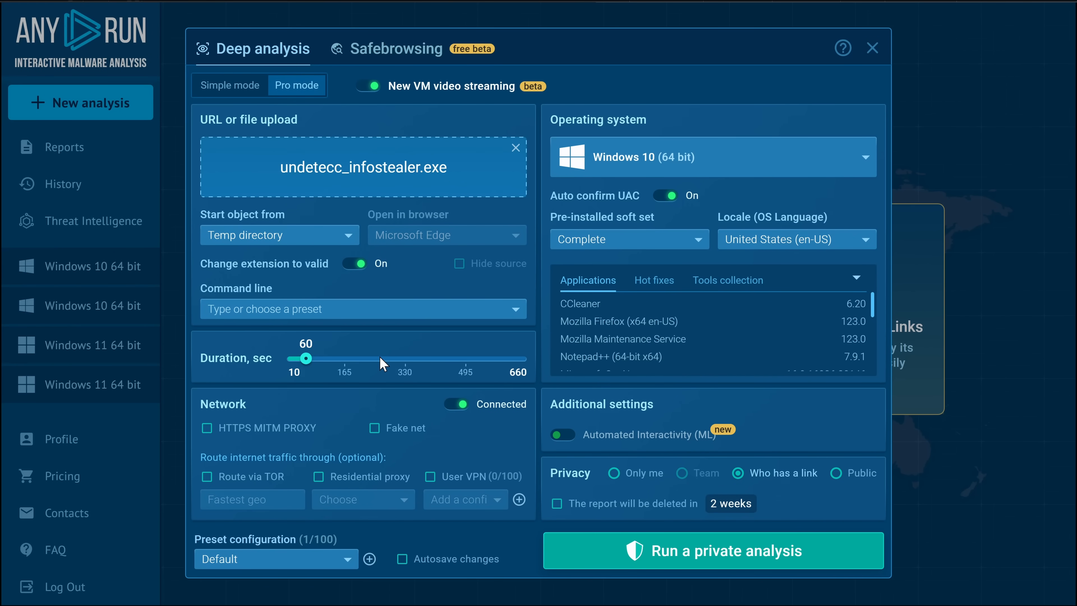
{"action": "mouse_move", "coordinate": [371, 349]}
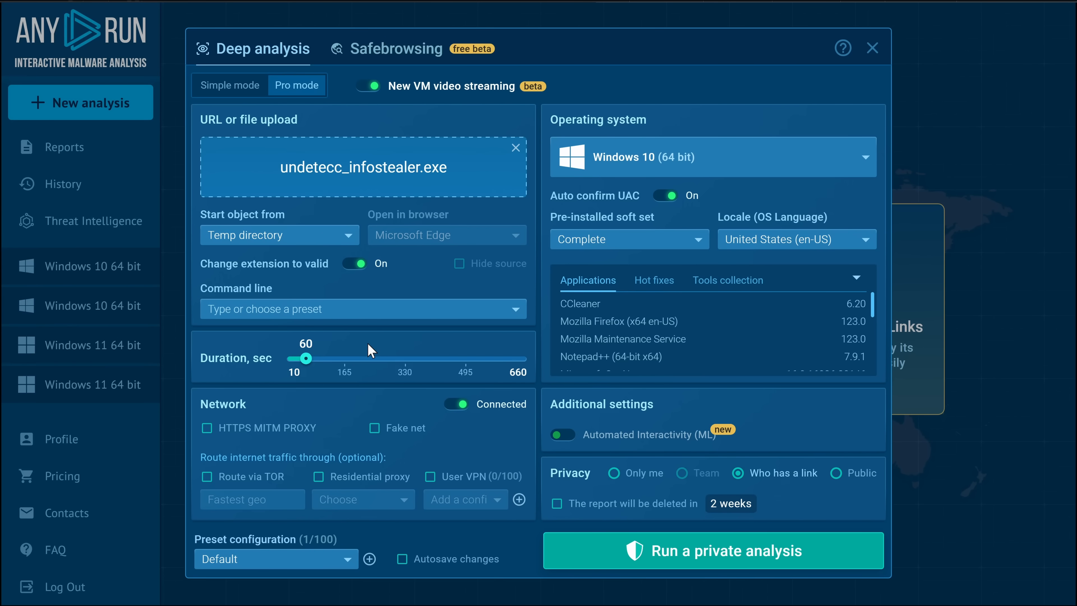
{"action": "mouse_move", "coordinate": [392, 396]}
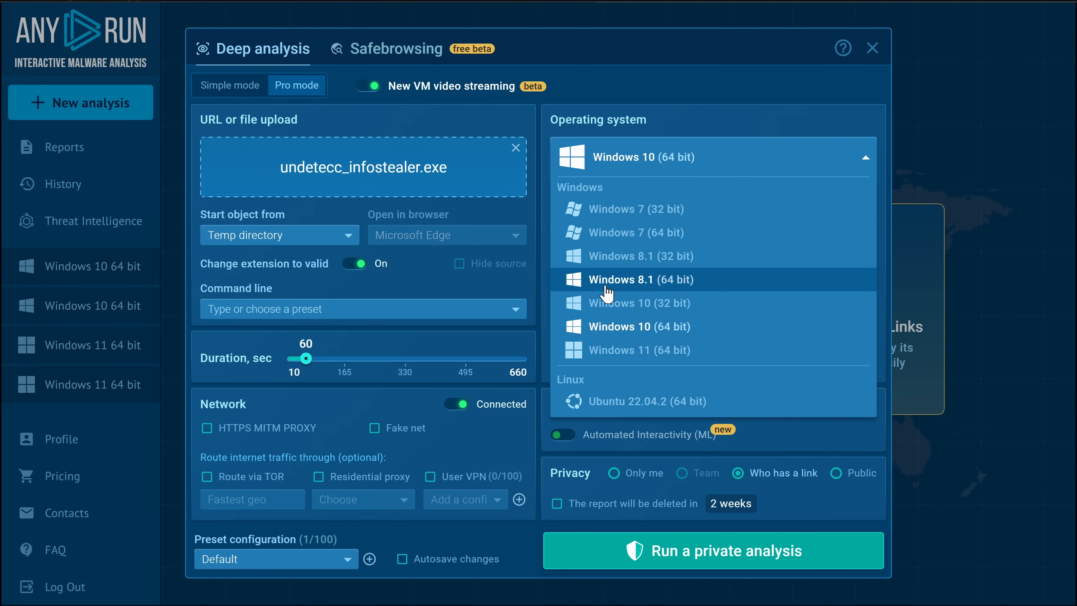
{"action": "mouse_move", "coordinate": [605, 209]}
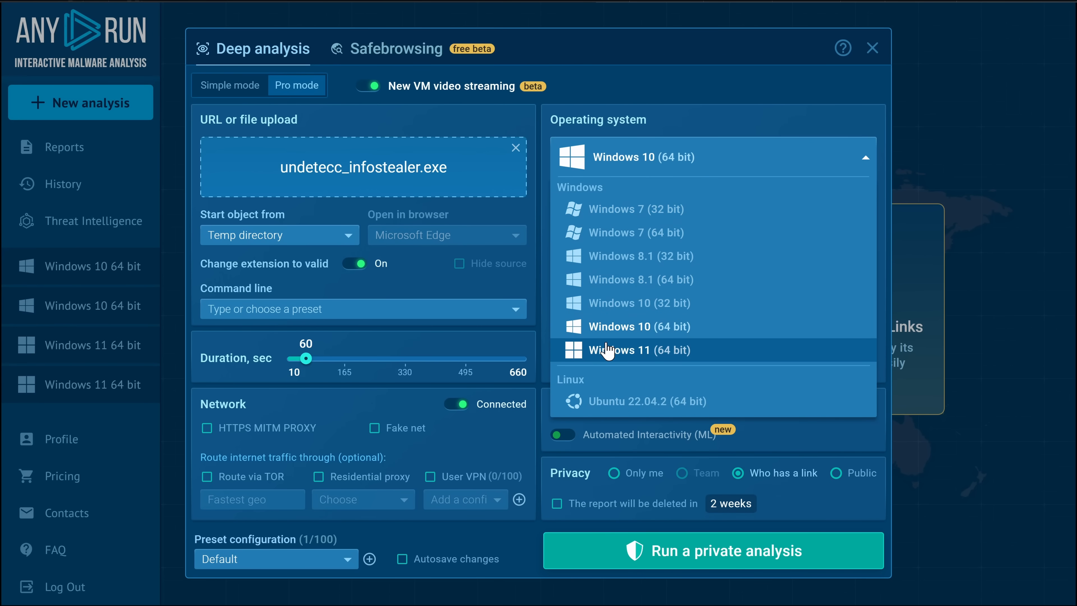
{"action": "mouse_move", "coordinate": [607, 401]}
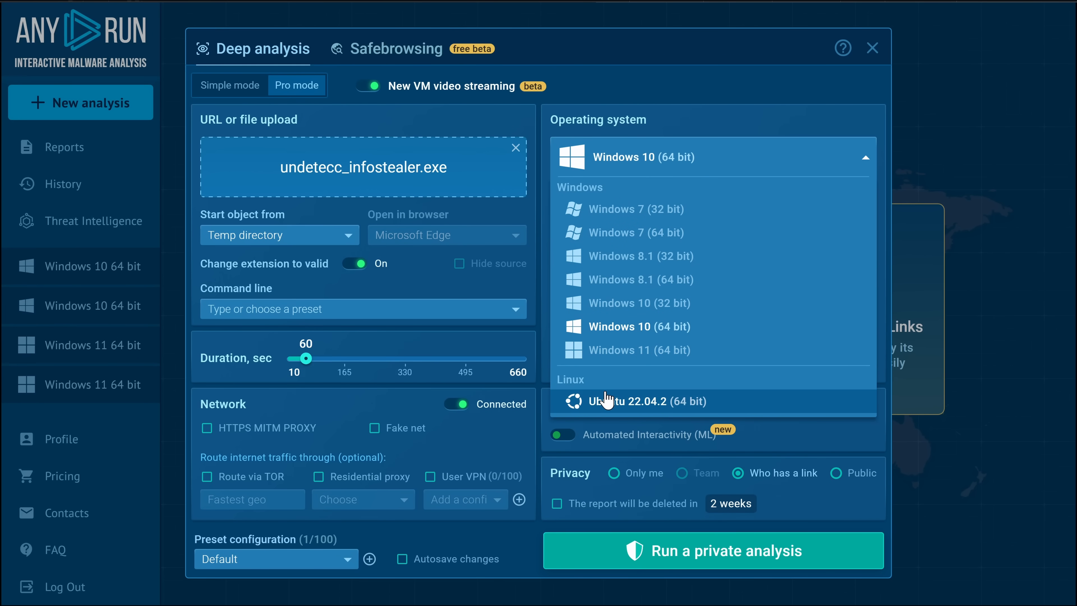
Keep Windows 10 (64 bit) by dismissing the operating system choices unchanged.
{"action": "left_click", "coordinate": [640, 326]}
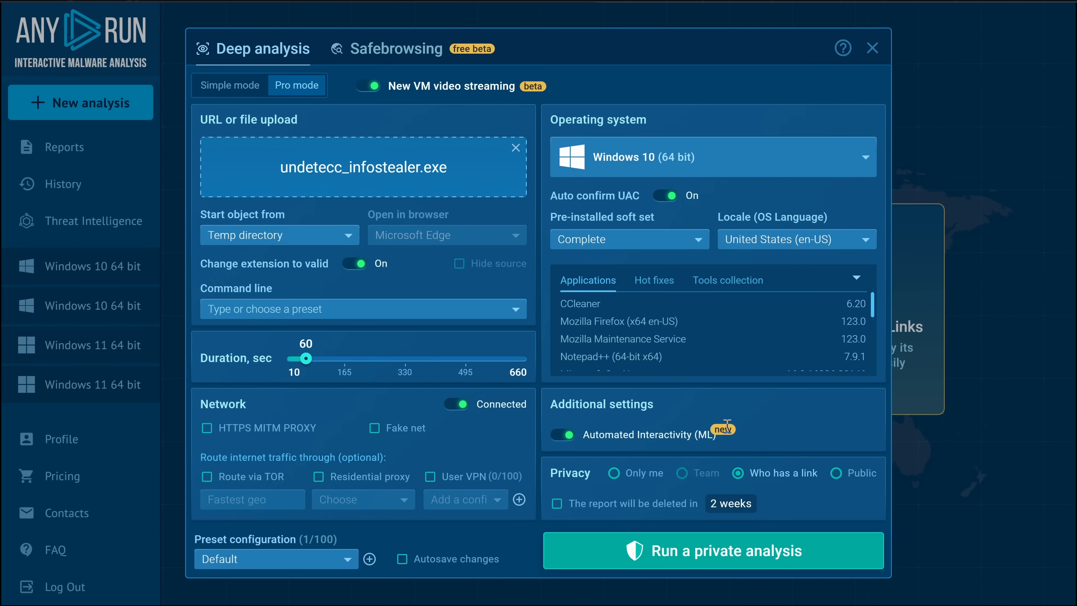
{"action": "mouse_move", "coordinate": [241, 431]}
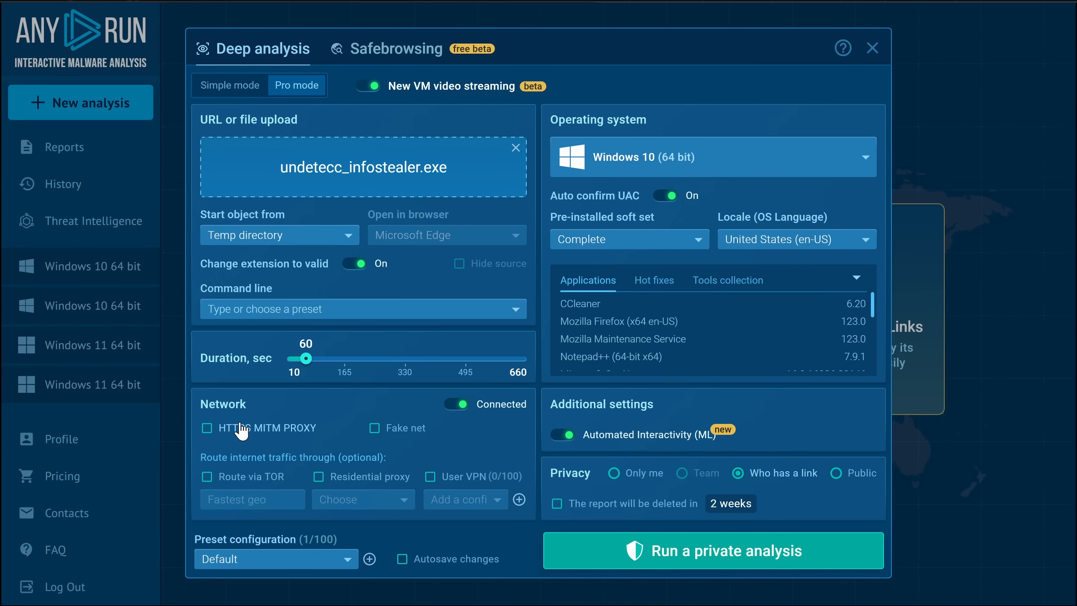
{"action": "mouse_move", "coordinate": [248, 446]}
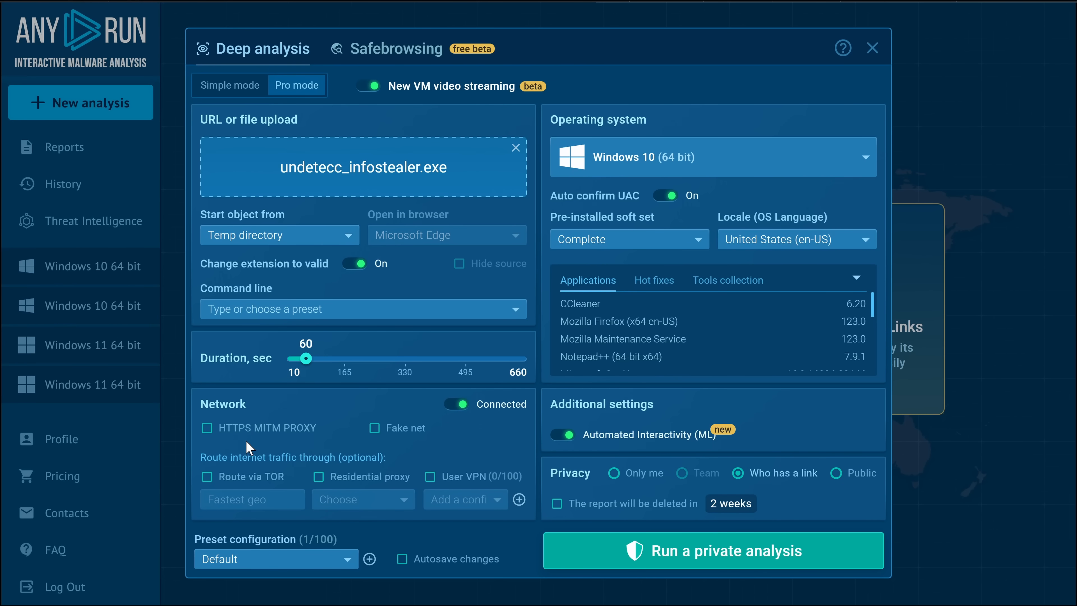
{"action": "mouse_move", "coordinate": [248, 434]}
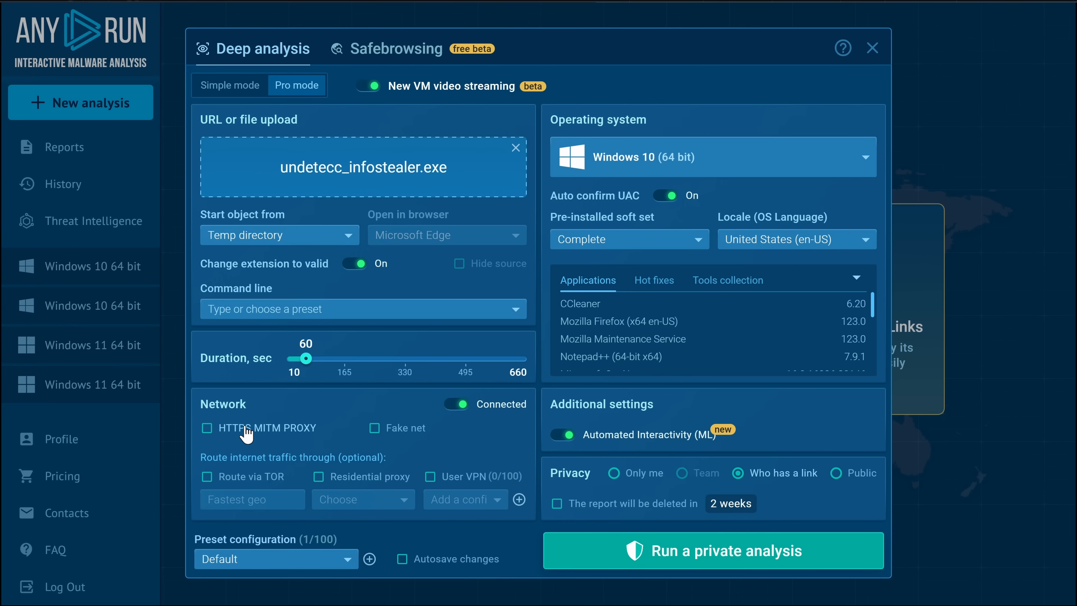
{"action": "mouse_move", "coordinate": [380, 434]}
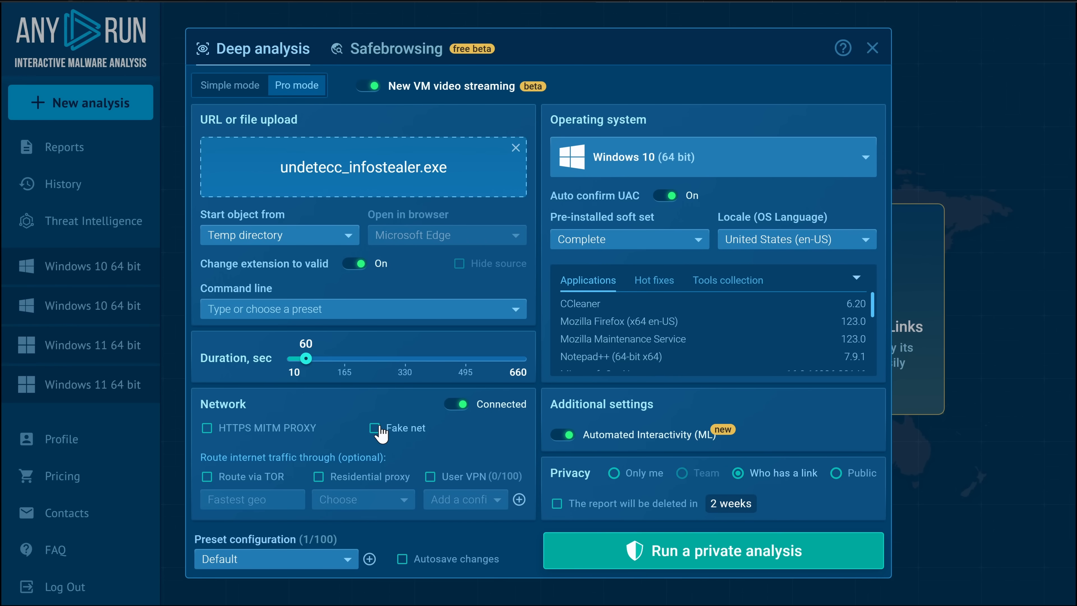
{"action": "left_click", "coordinate": [457, 404]}
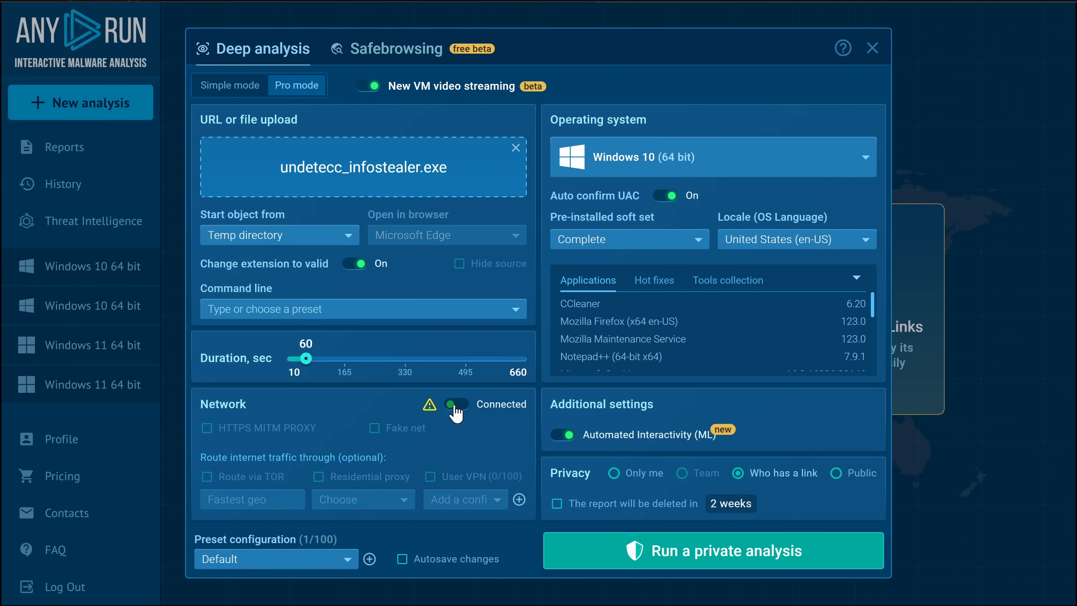
{"action": "left_click", "coordinate": [316, 476]}
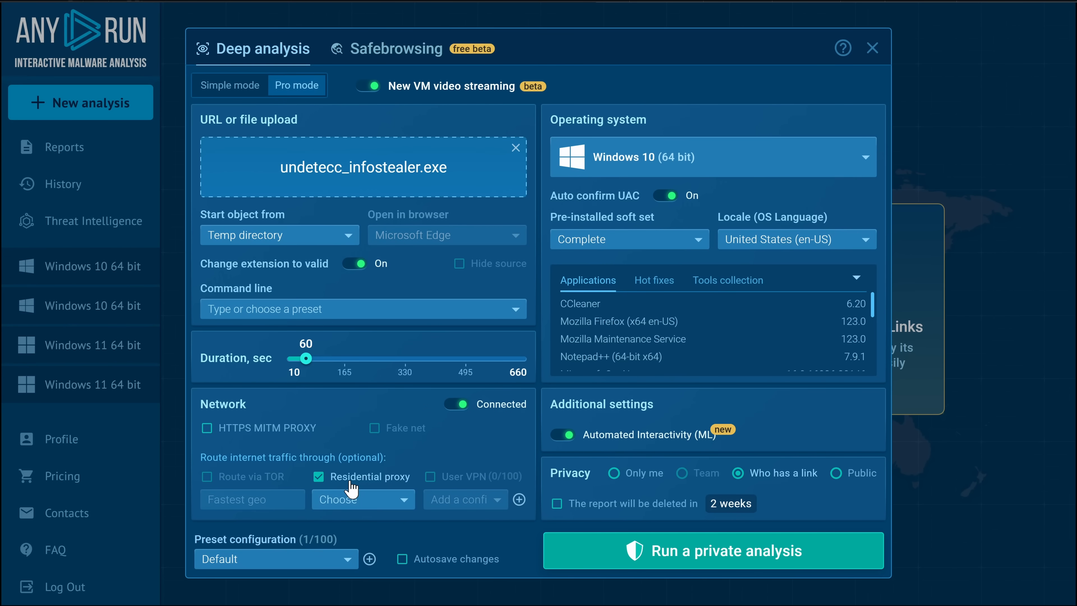
{"action": "left_click", "coordinate": [363, 499]}
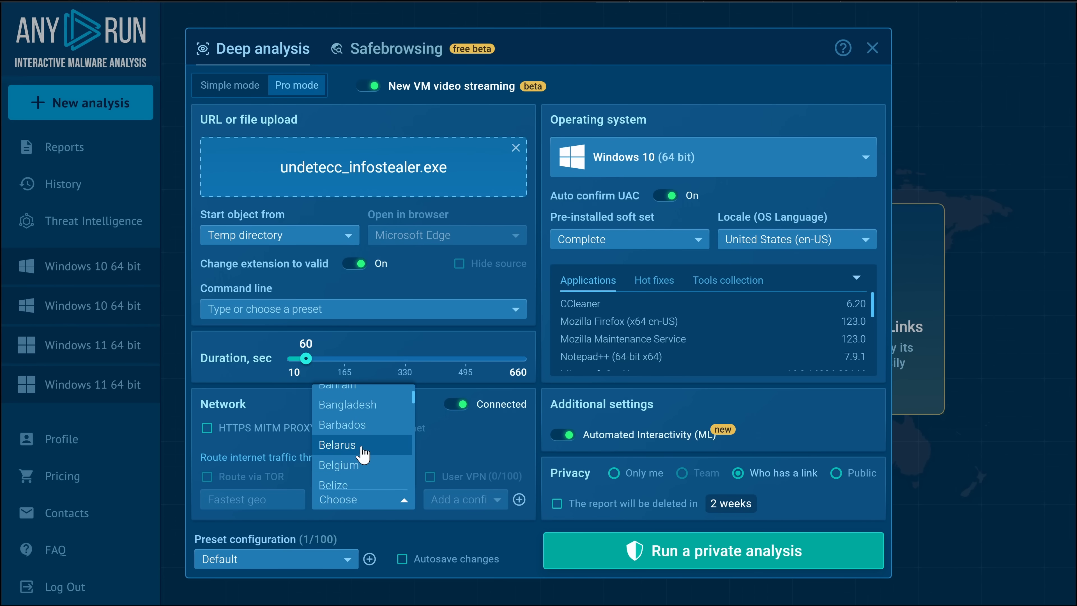
{"action": "scroll", "scroll_direction": "down", "scroll_amount": 3}
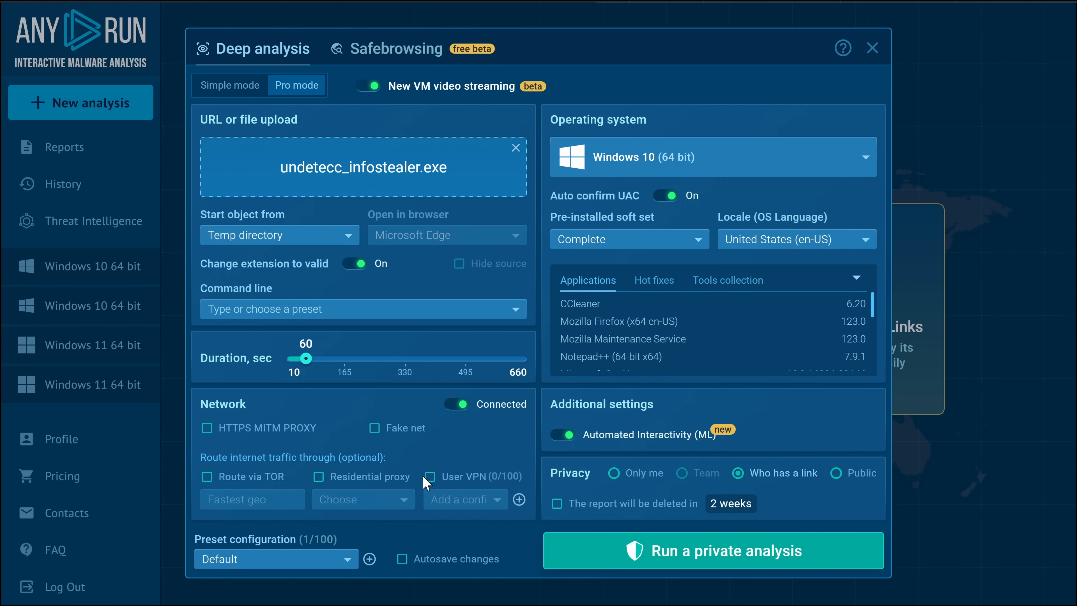
{"action": "left_click", "coordinate": [429, 477]}
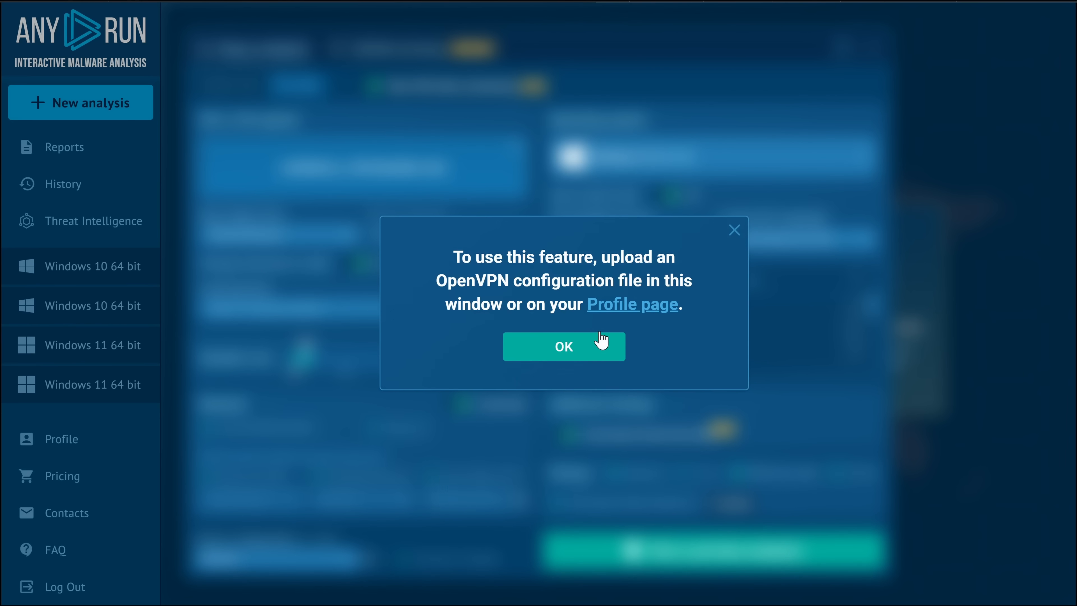
{"action": "left_click", "coordinate": [563, 346]}
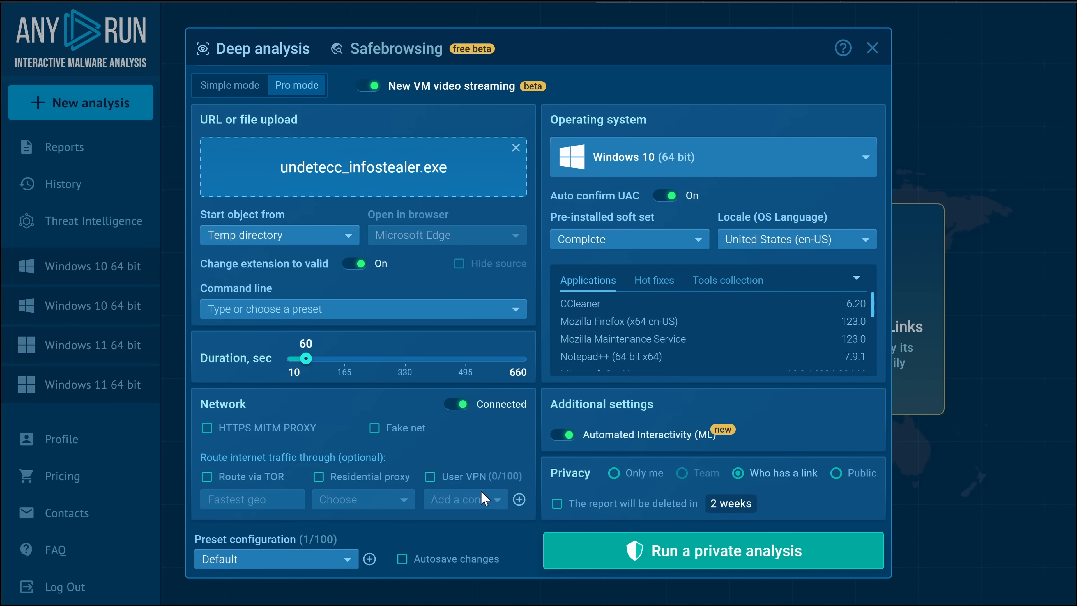
{"action": "mouse_move", "coordinate": [502, 500]}
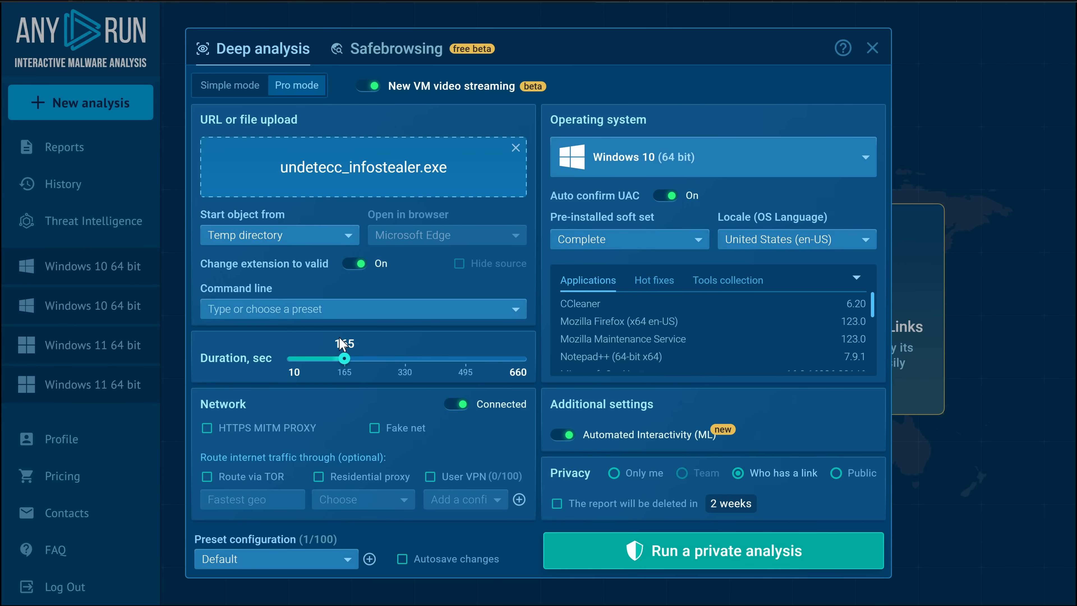
Review the start-from folders, the Tools collection and the pre-installed Applications list.
{"action": "left_click", "coordinate": [278, 235]}
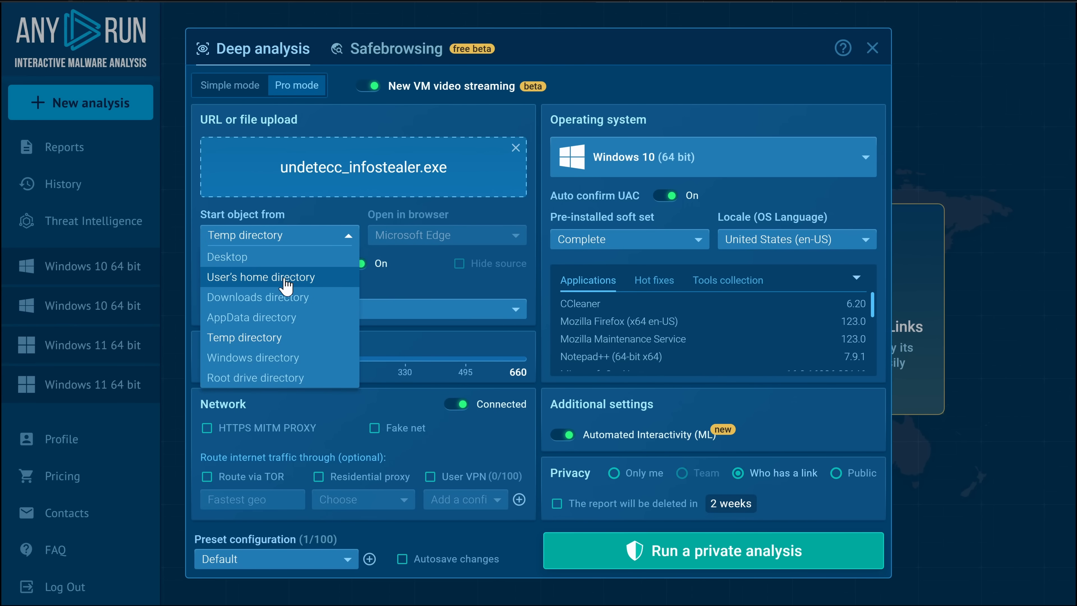
{"action": "mouse_move", "coordinate": [358, 244]}
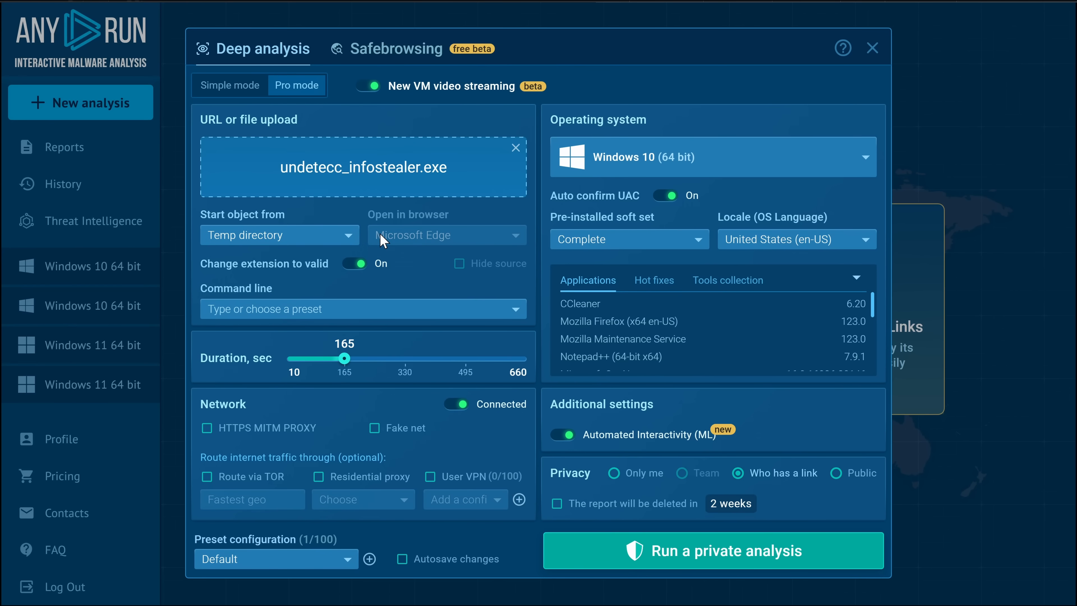
{"action": "mouse_move", "coordinate": [439, 242]}
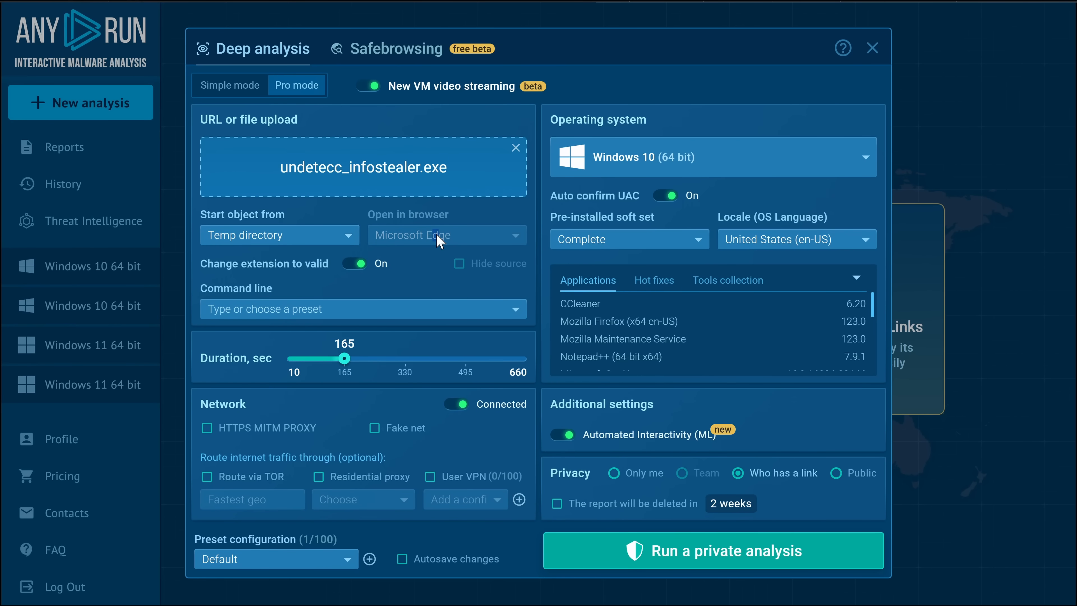
{"action": "mouse_move", "coordinate": [685, 272]}
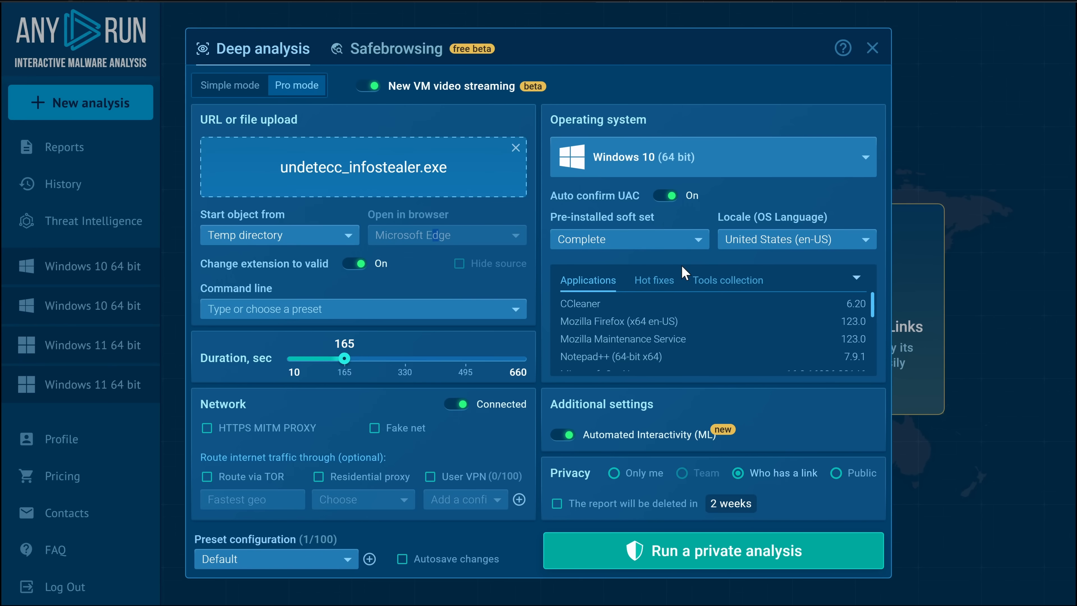
{"action": "left_click", "coordinate": [728, 280]}
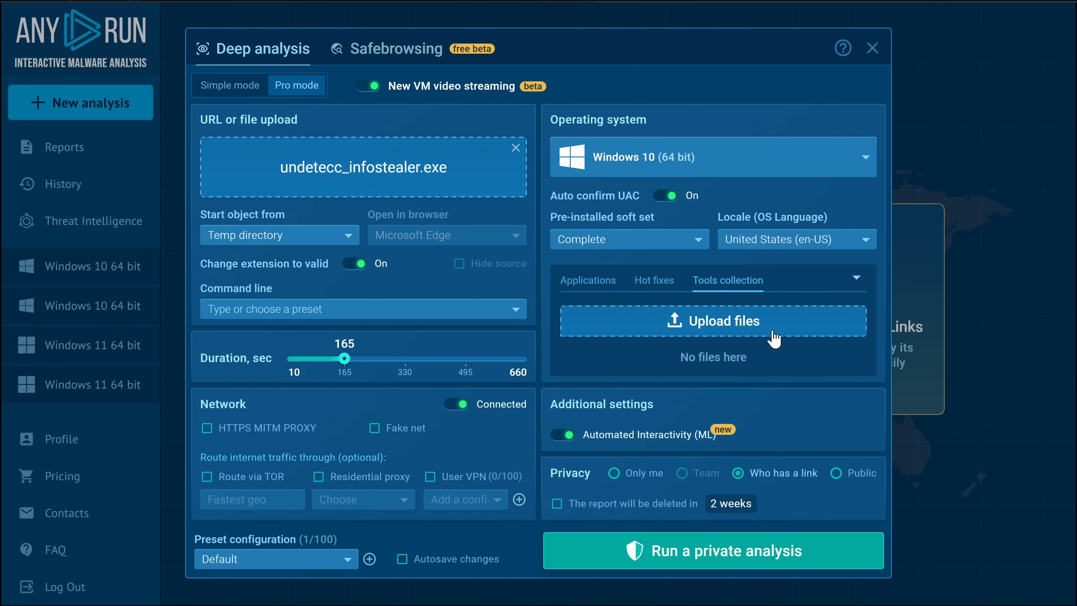
{"action": "mouse_move", "coordinate": [605, 285]}
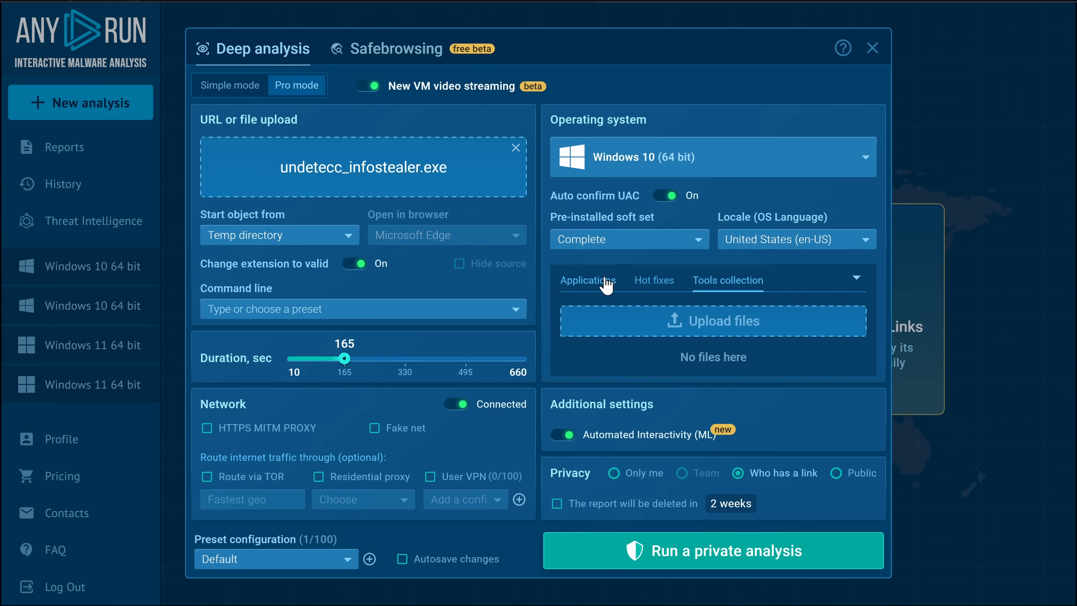
{"action": "left_click", "coordinate": [587, 281]}
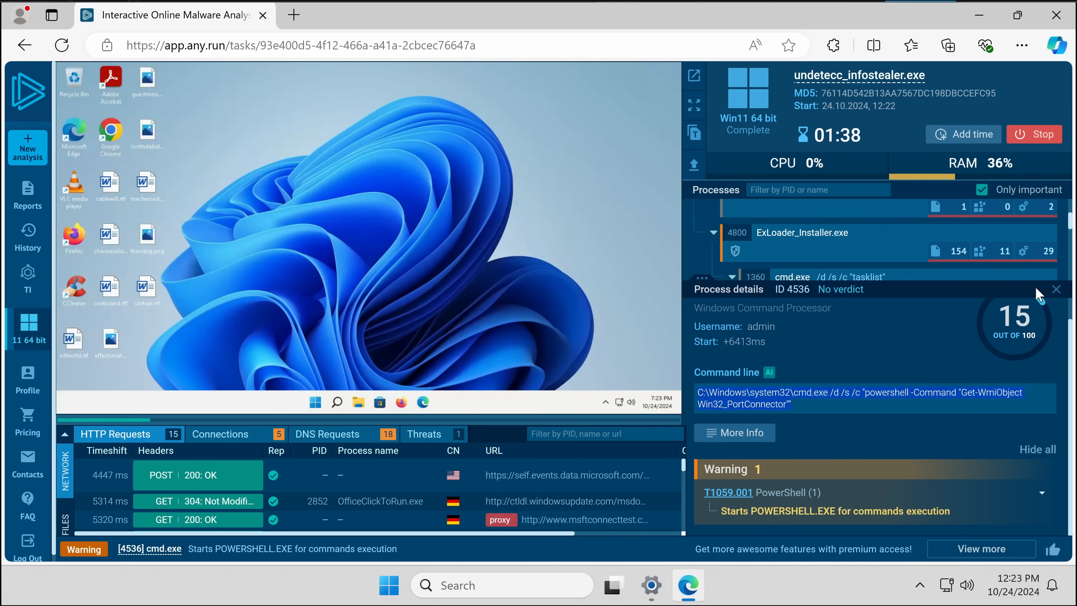
Dismiss the process details panel to show the full undetecc_infostealer.exe report.
{"action": "left_click", "coordinate": [1055, 289]}
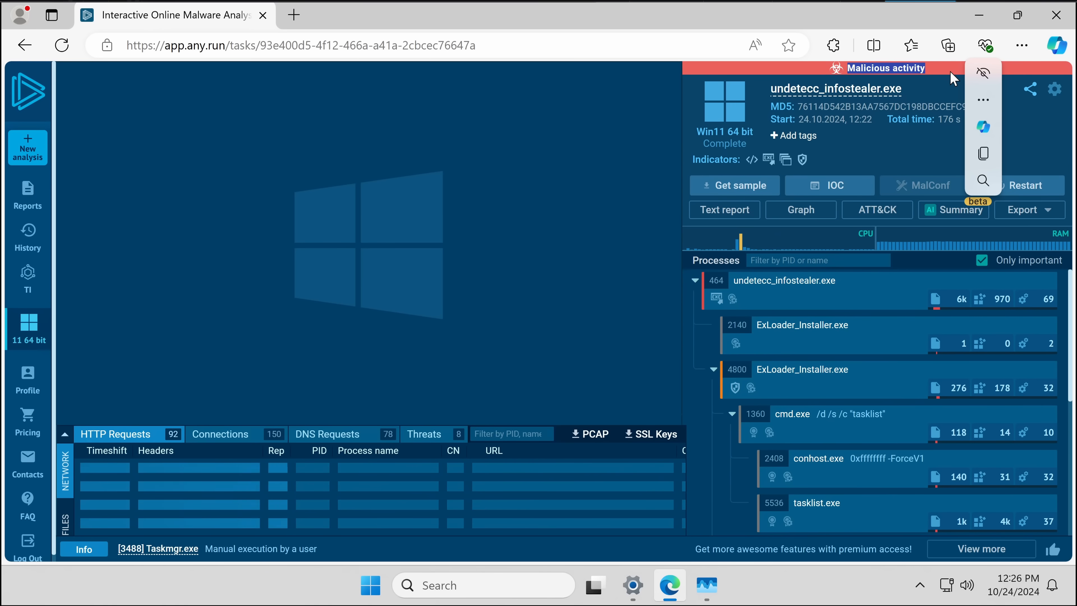
{"action": "mouse_move", "coordinate": [910, 71]}
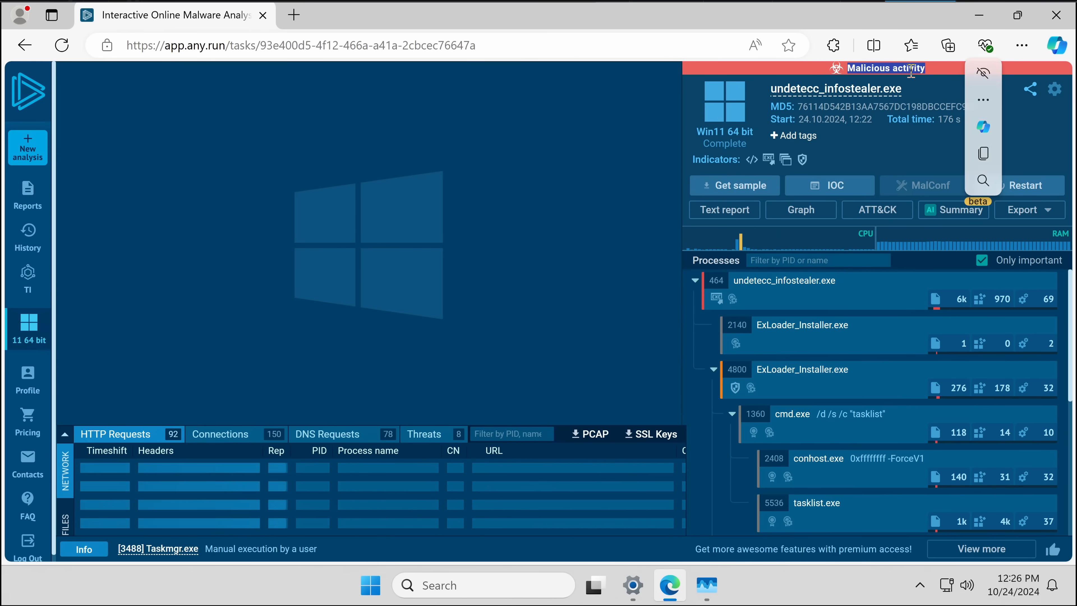
View the detected threats and read the AI summary of the infostealer's PowerShell behavior.
{"action": "left_click", "coordinate": [424, 434]}
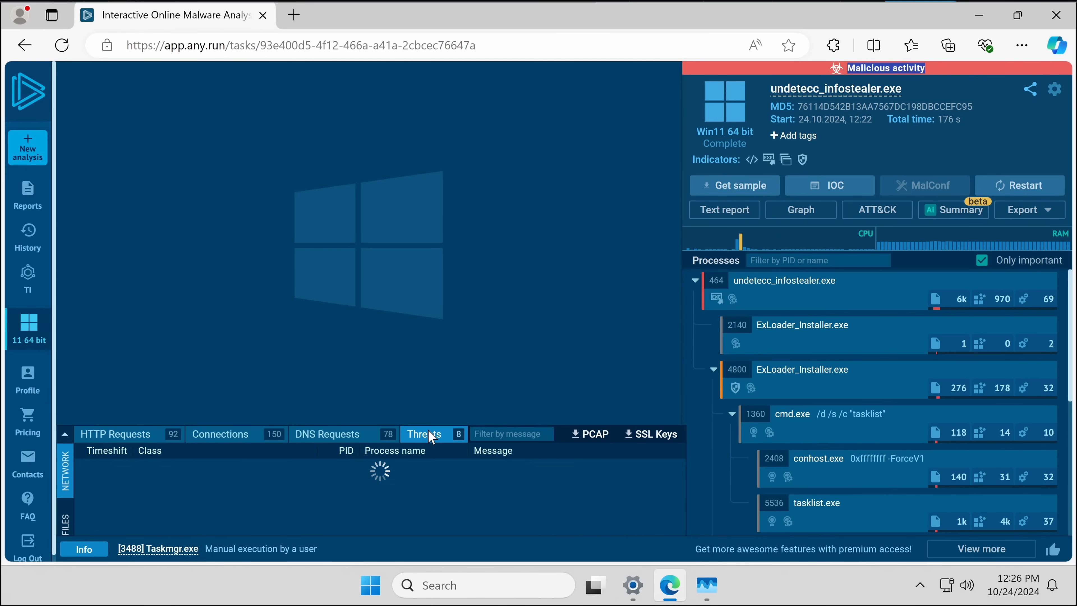
{"action": "mouse_move", "coordinate": [748, 251]}
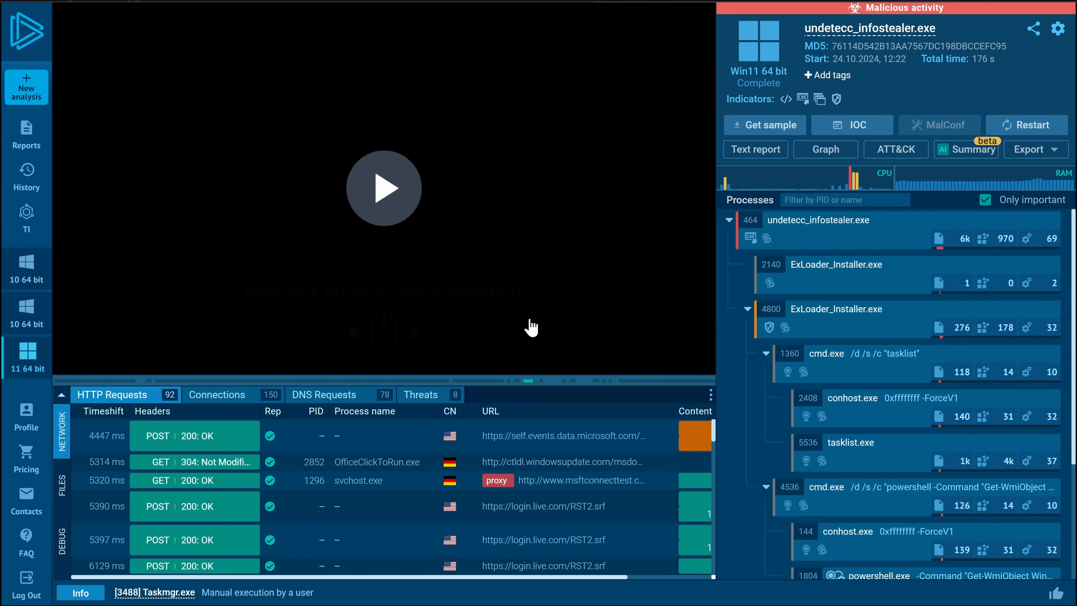
{"action": "left_click", "coordinate": [969, 149]}
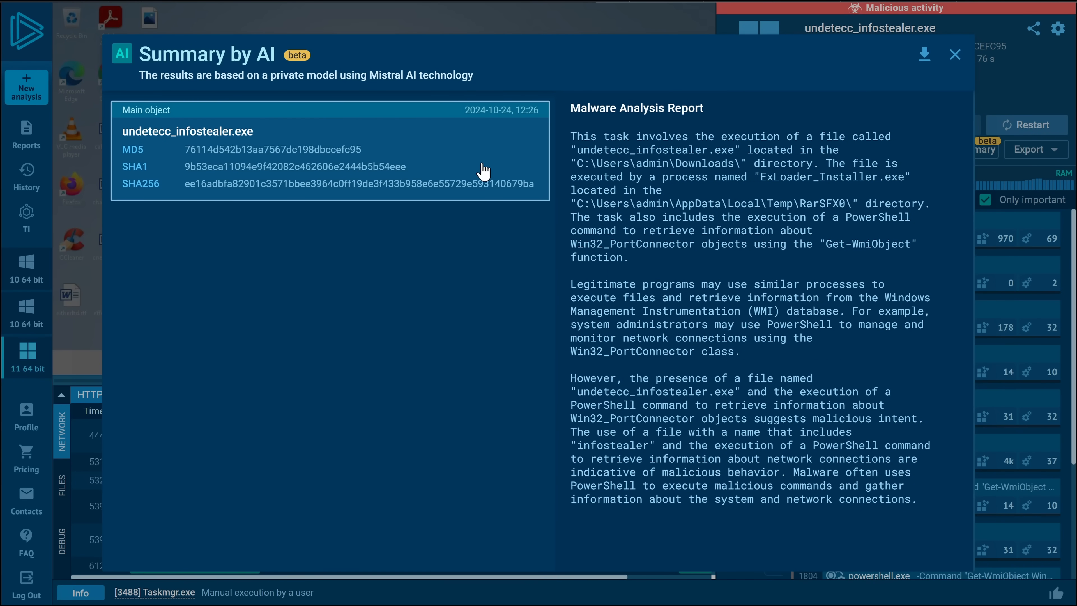
{"action": "mouse_move", "coordinate": [470, 113]}
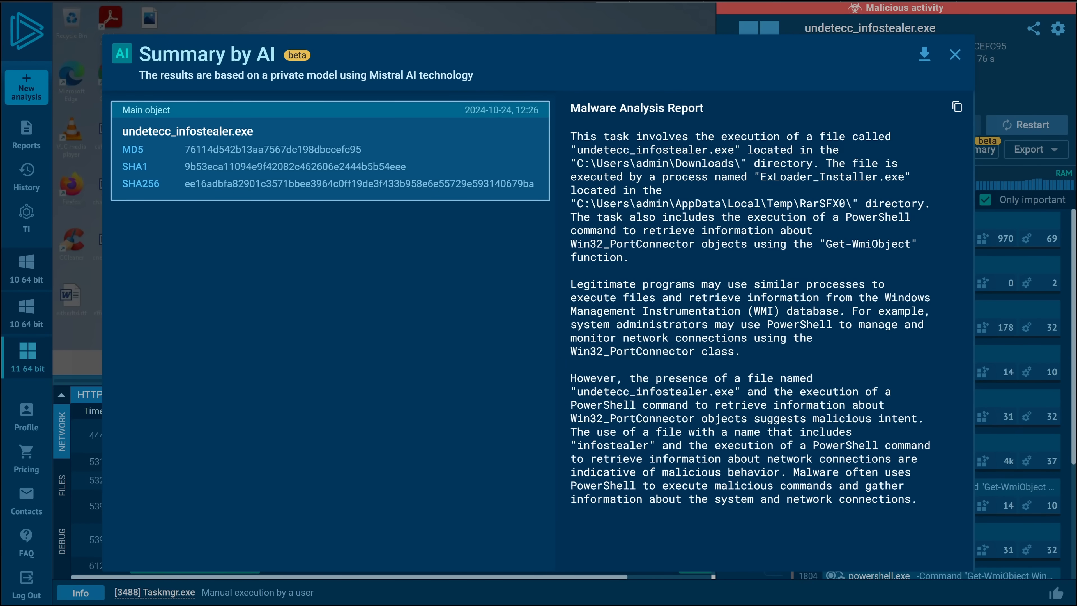
{"action": "left_click", "coordinate": [954, 54]}
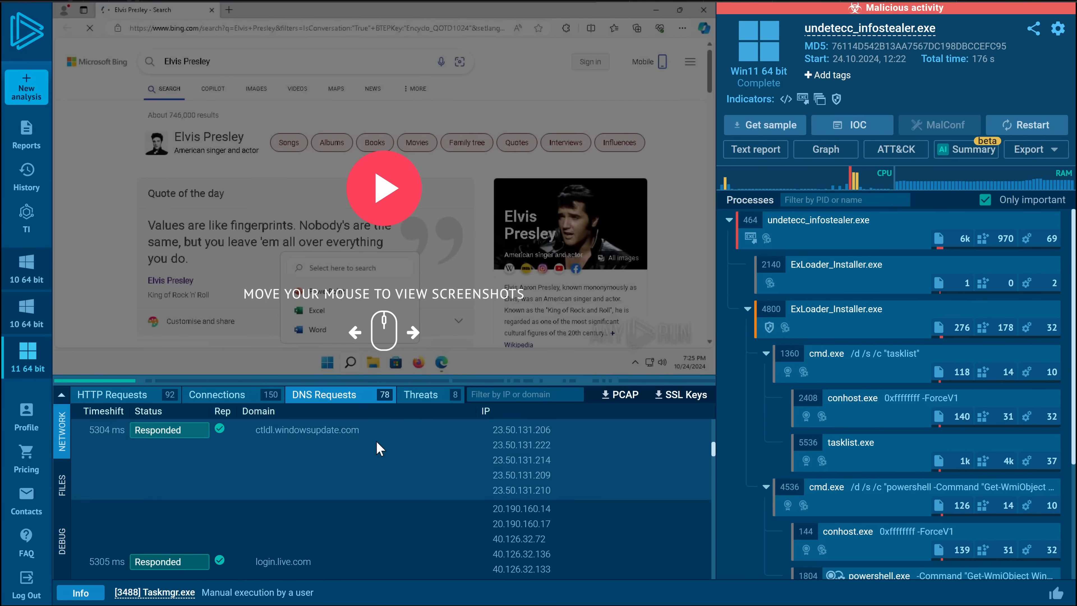
{"action": "left_click", "coordinate": [422, 394]}
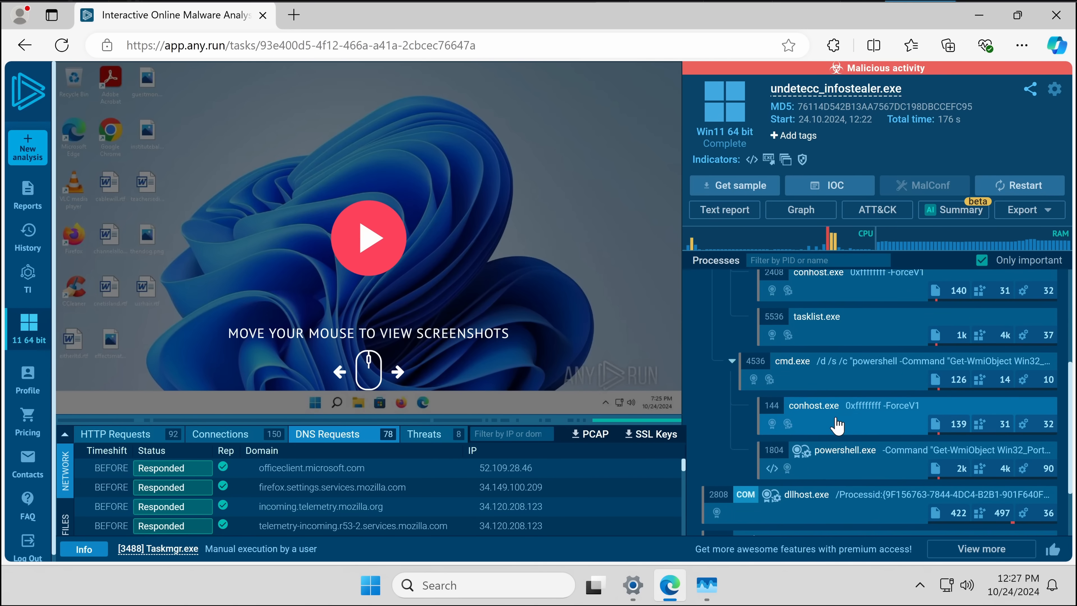
{"action": "scroll", "scroll_direction": "up", "scroll_amount": 3}
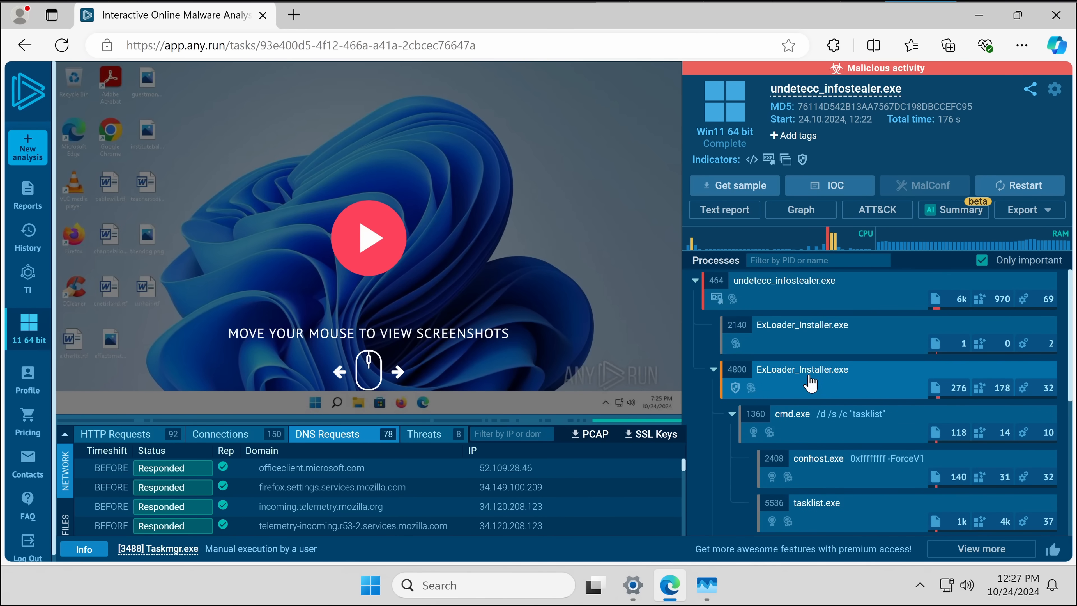
{"action": "mouse_move", "coordinate": [812, 140]}
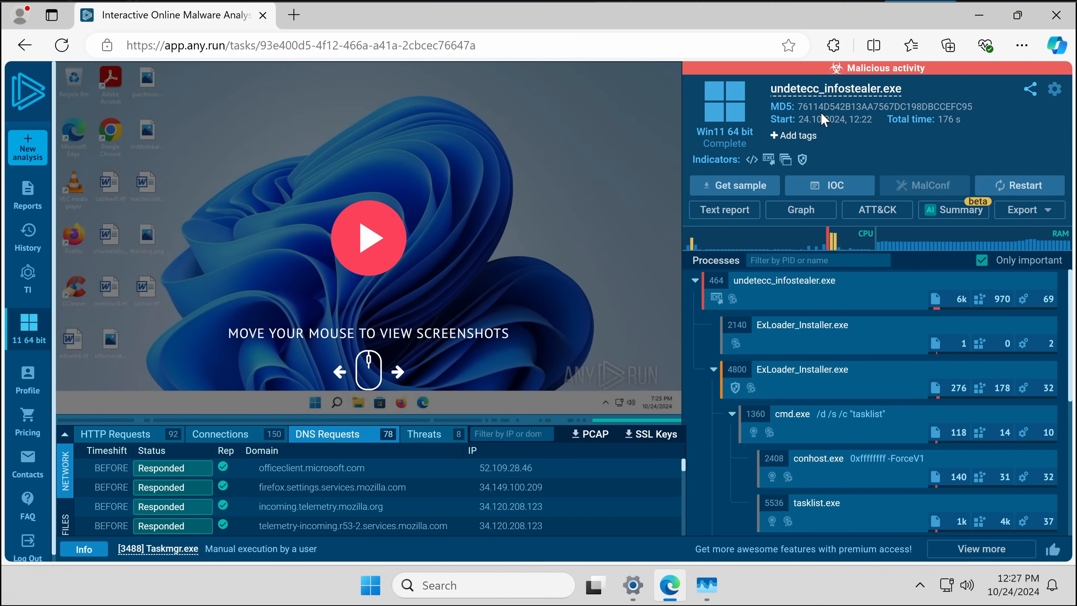
{"action": "mouse_move", "coordinate": [796, 129]}
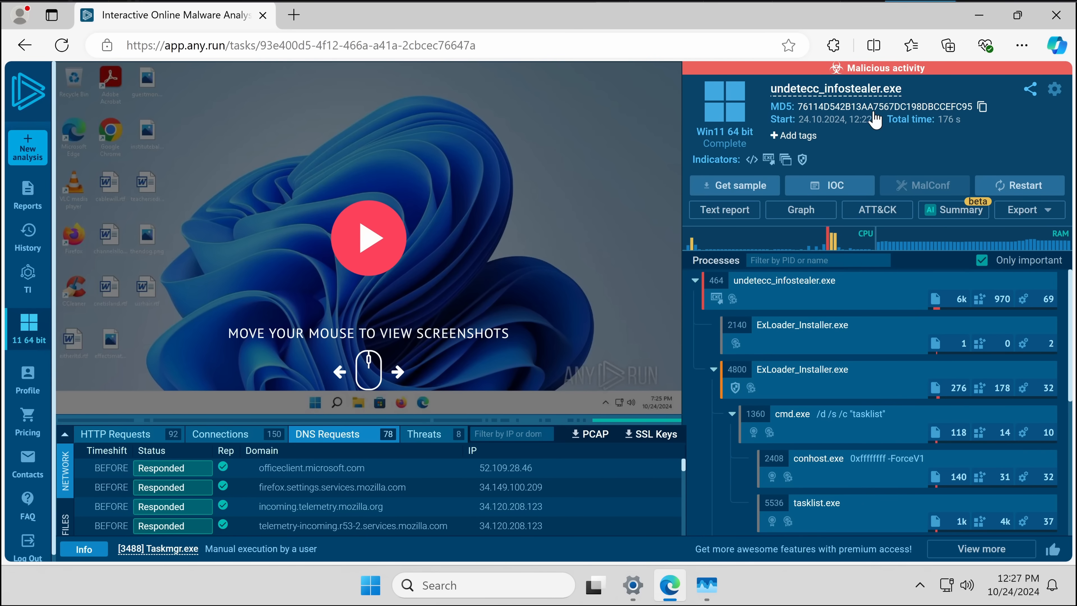
Bring up the new analysis form for Flech.rar and reach its duration settings.
{"action": "left_click", "coordinate": [28, 147]}
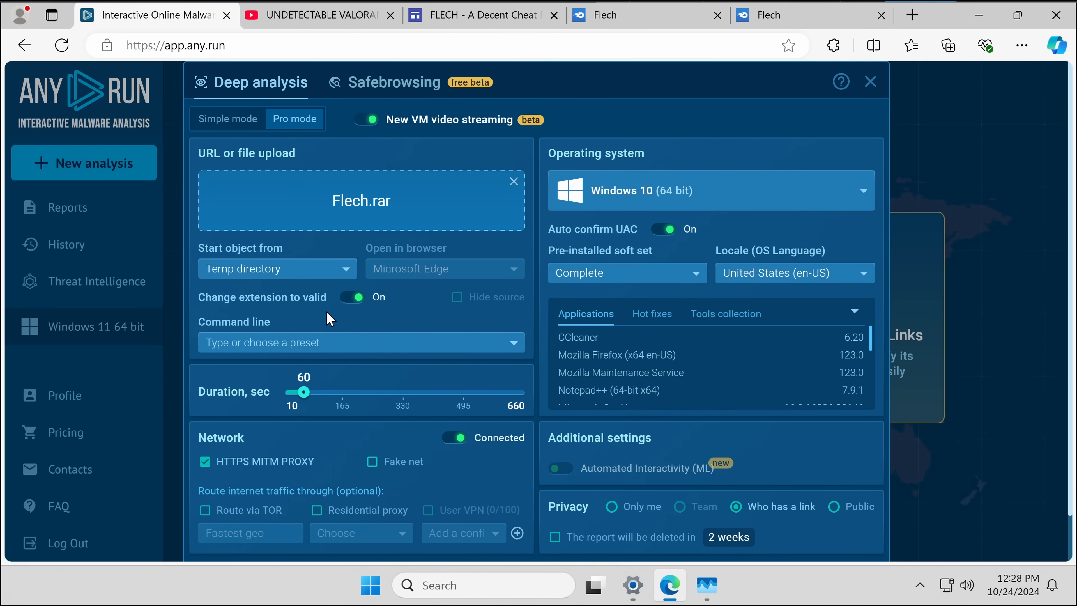
{"action": "scroll", "scroll_direction": "down", "scroll_amount": 3}
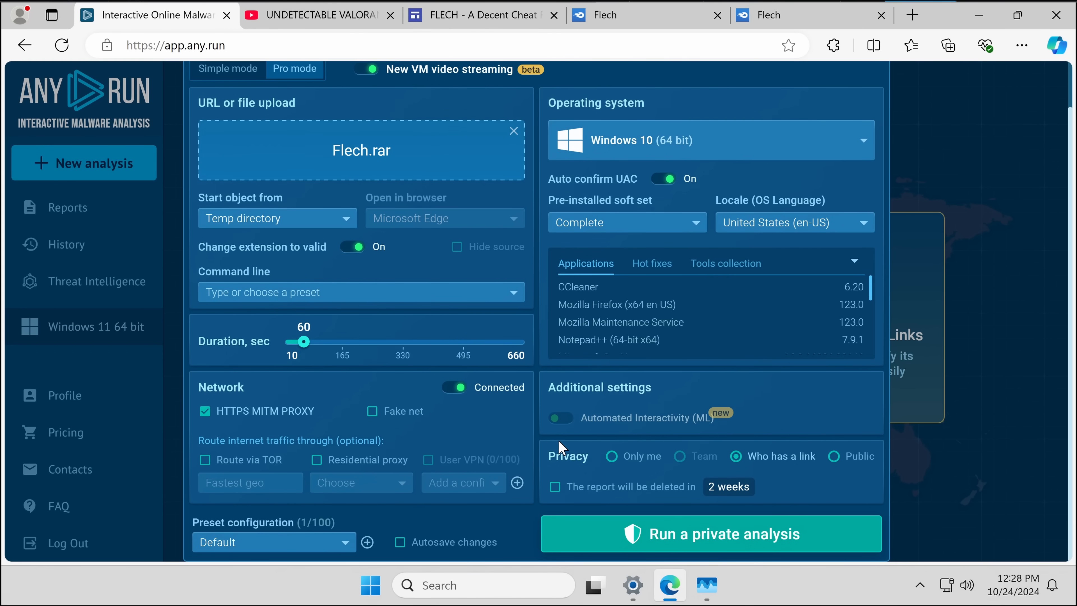
{"action": "mouse_move", "coordinate": [757, 510]}
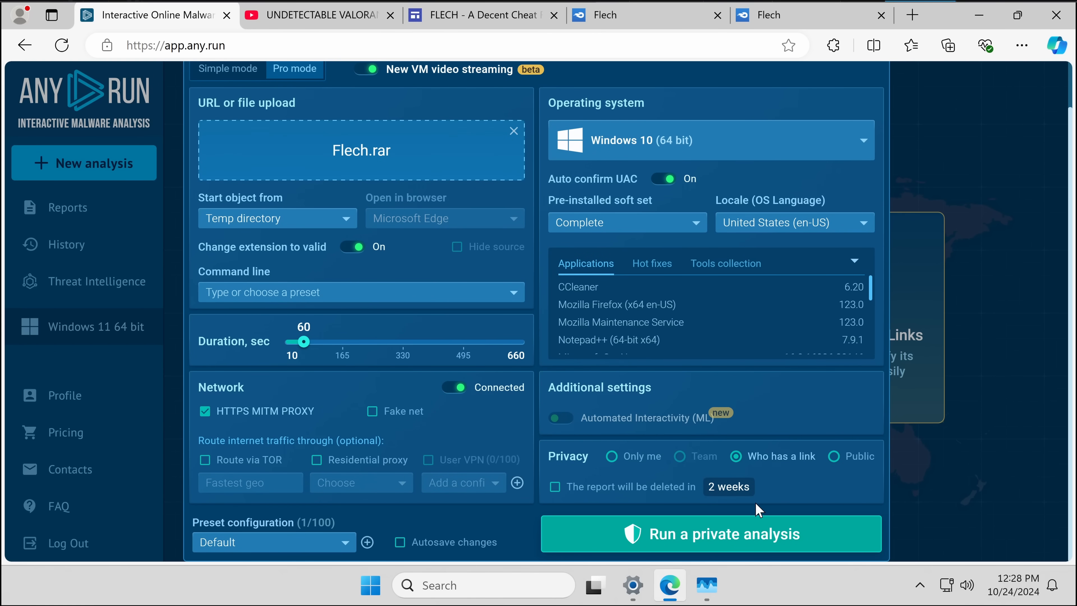
{"action": "mouse_move", "coordinate": [721, 543]}
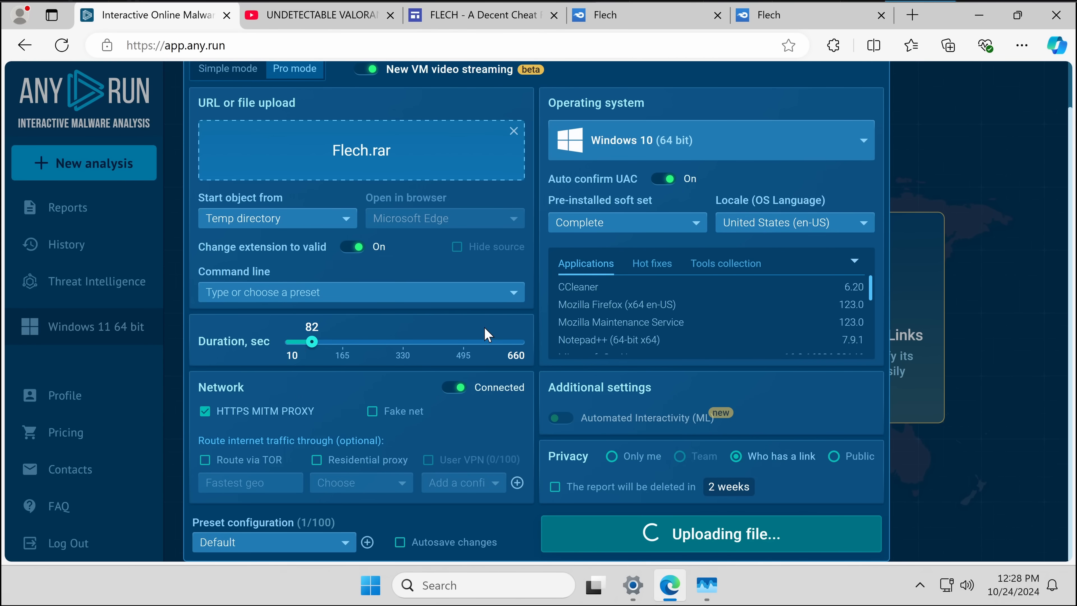
Confirm the archive password in WinRAR and enter the extracted Flech folder.
{"action": "left_click", "coordinate": [481, 16]}
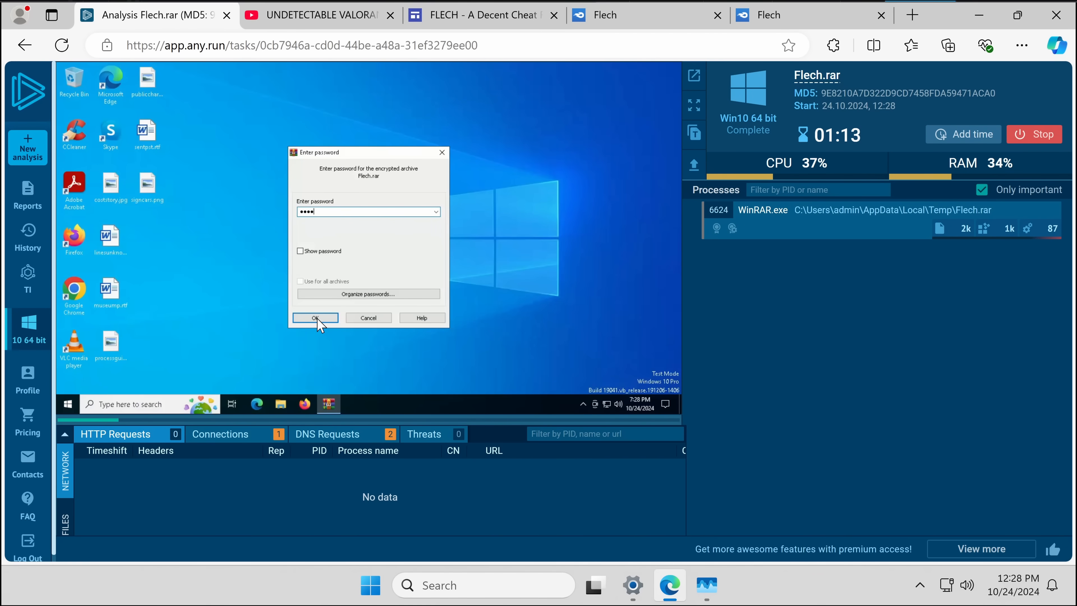
{"action": "left_click", "coordinate": [315, 318]}
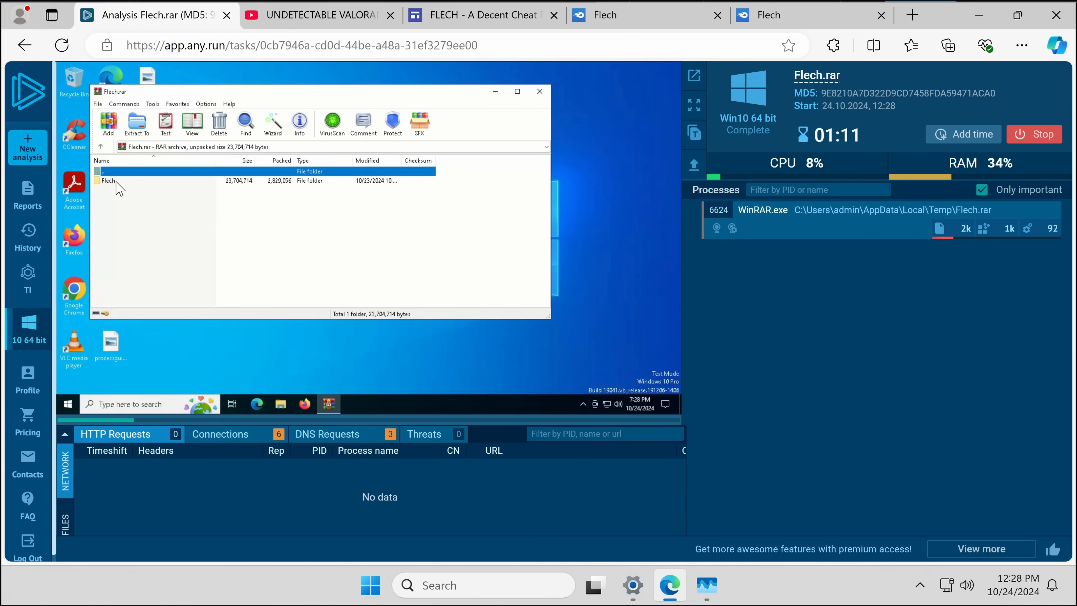
{"action": "left_click", "coordinate": [108, 181]}
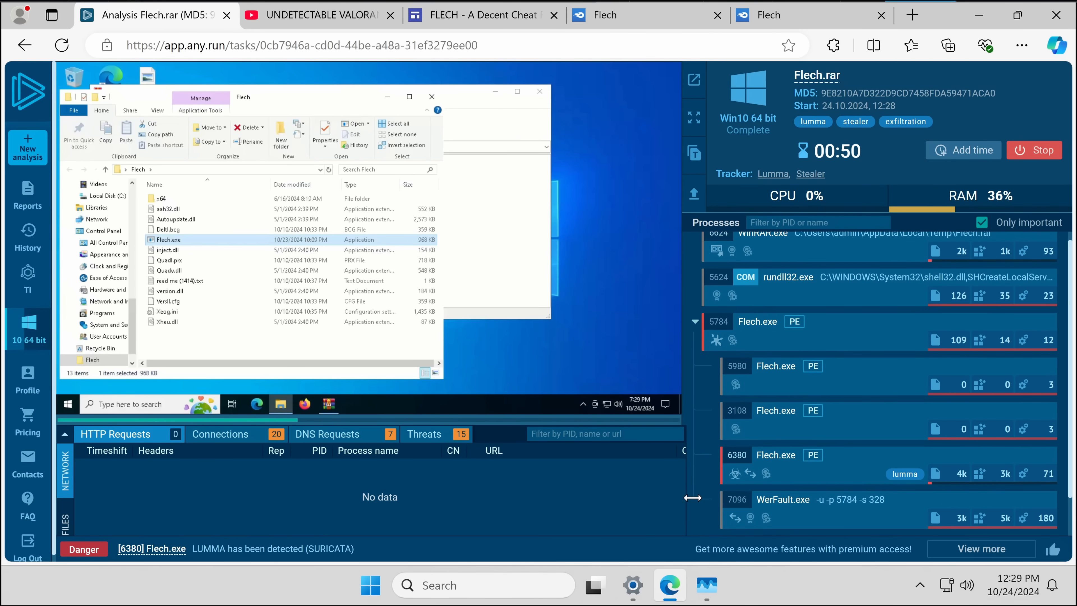
Show the run's network connections, then its DNS lookups including prinyveri.cfd and ostracizez.sbs.
{"action": "left_click", "coordinate": [327, 433]}
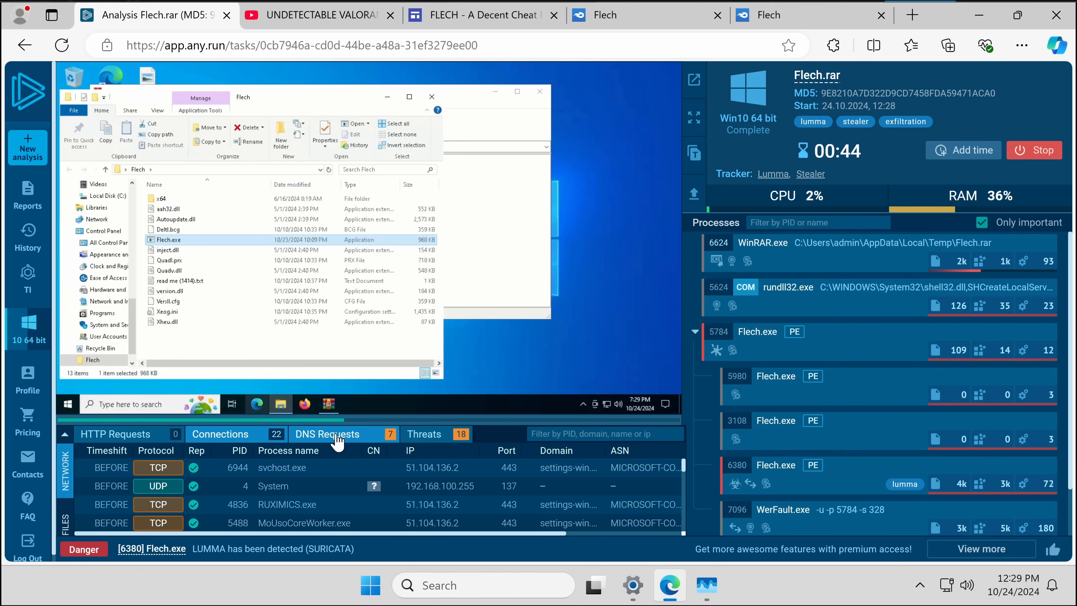
{"action": "left_click", "coordinate": [327, 434]}
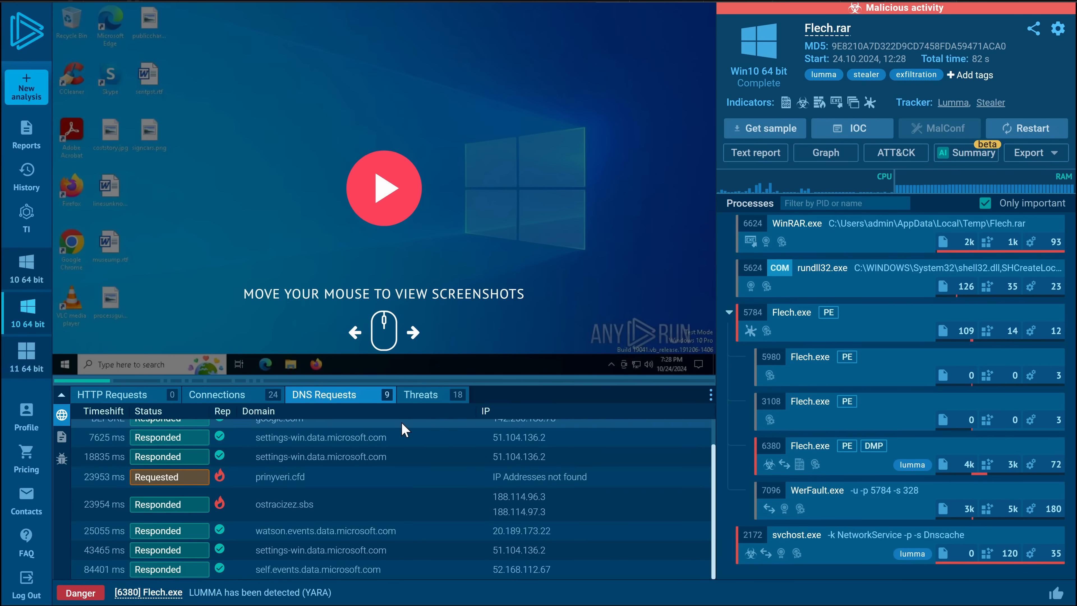
Scroll through the Lumma C2 threat alerts, then the files Flech modified.
{"action": "left_click", "coordinate": [421, 394]}
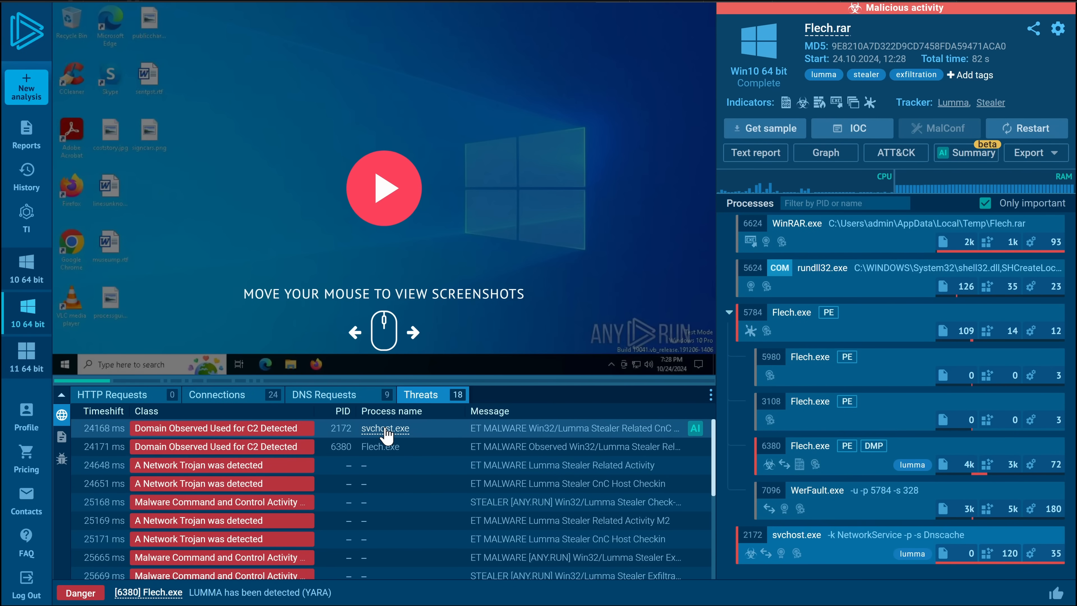
{"action": "scroll", "scroll_direction": "down", "scroll_amount": 3}
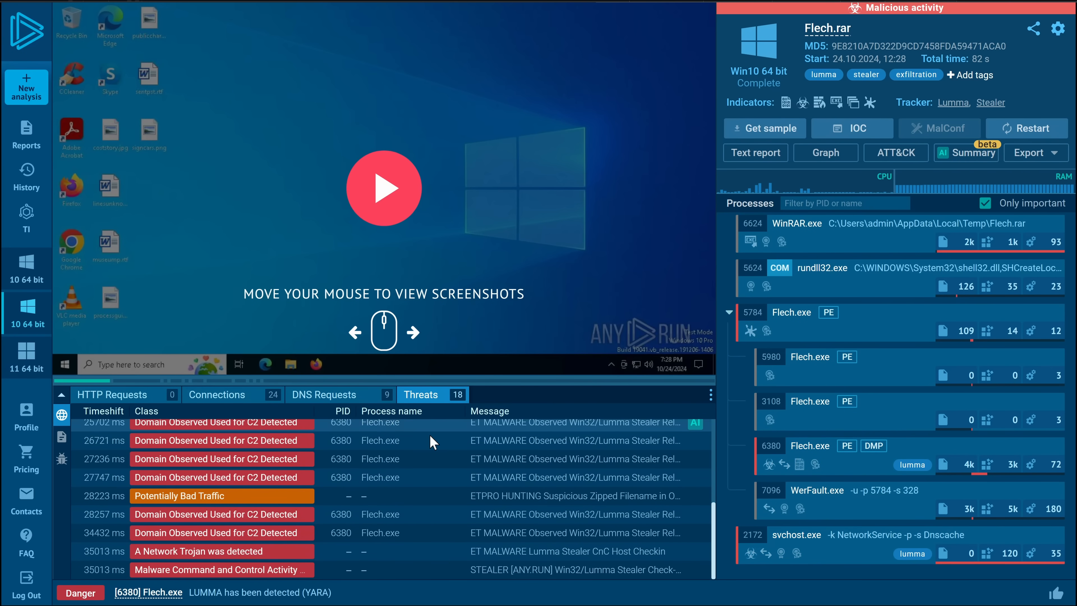
{"action": "mouse_move", "coordinate": [825, 153]}
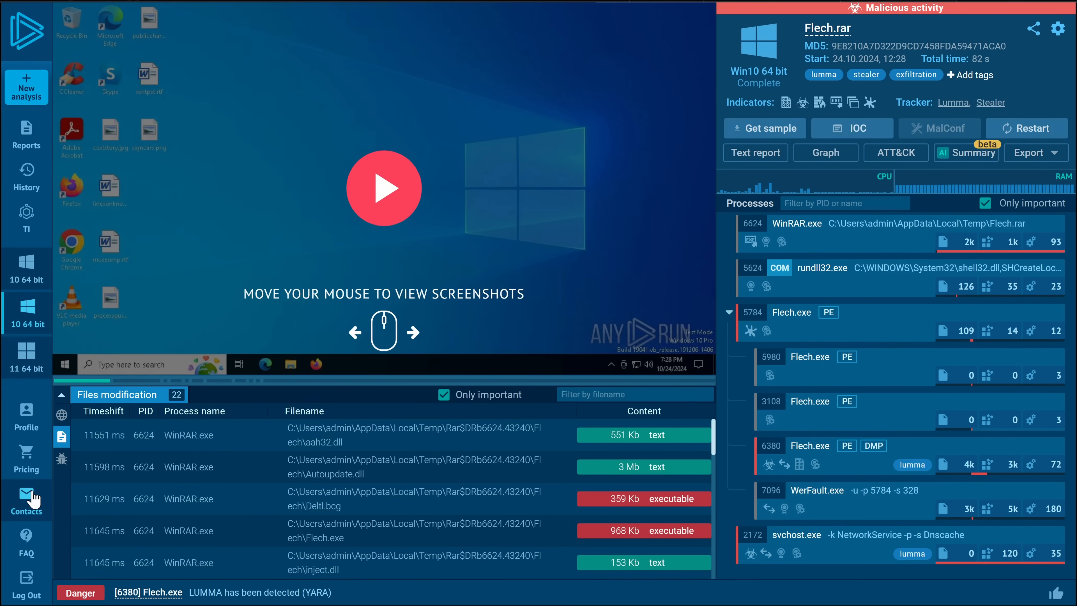
{"action": "scroll", "scroll_direction": "down", "scroll_amount": 3}
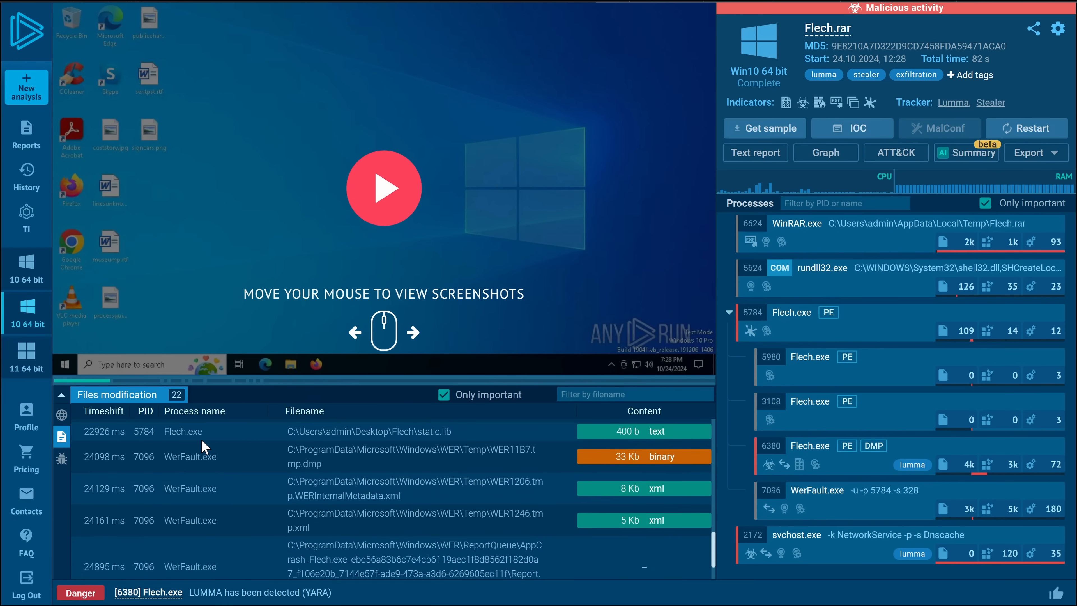
{"action": "left_click", "coordinate": [62, 415]}
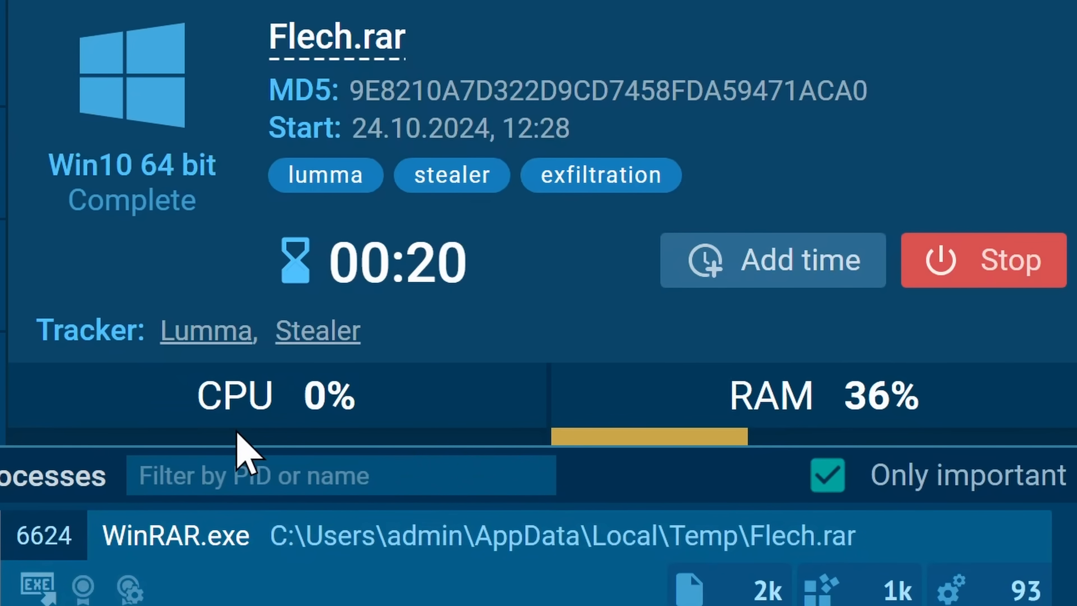
{"action": "mouse_move", "coordinate": [450, 174]}
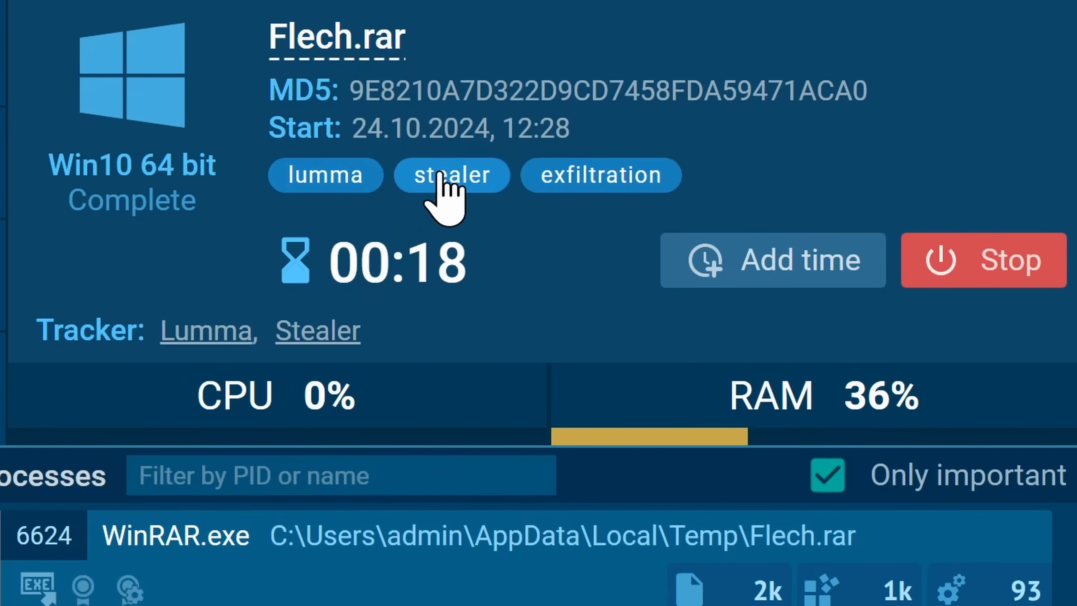
{"action": "mouse_move", "coordinate": [220, 340]}
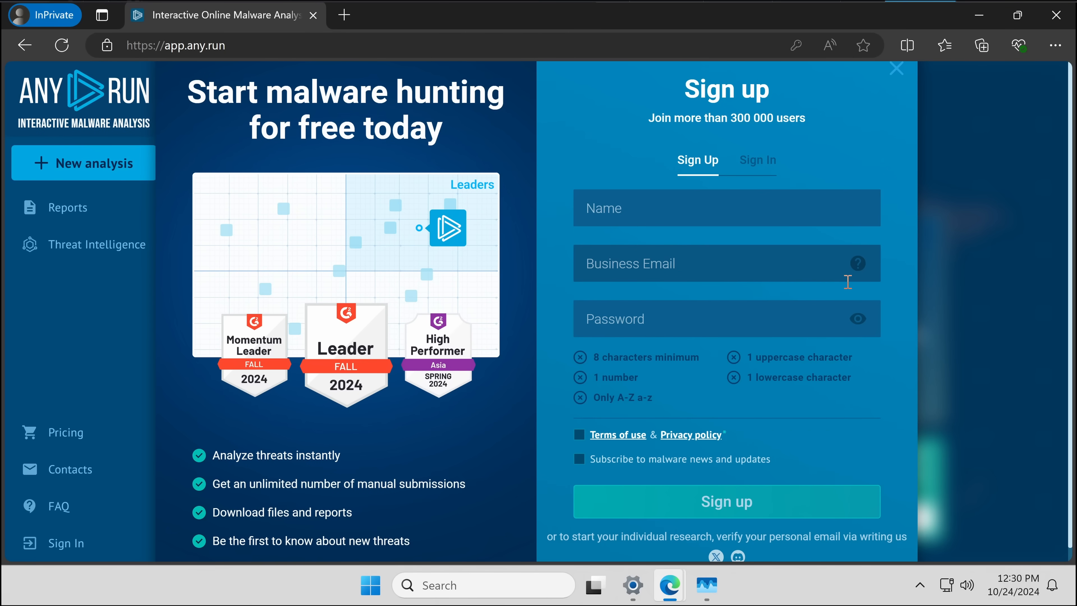
Scroll the page as the free account sign-up form appears.
{"action": "scroll", "scroll_direction": "down", "scroll_amount": 3}
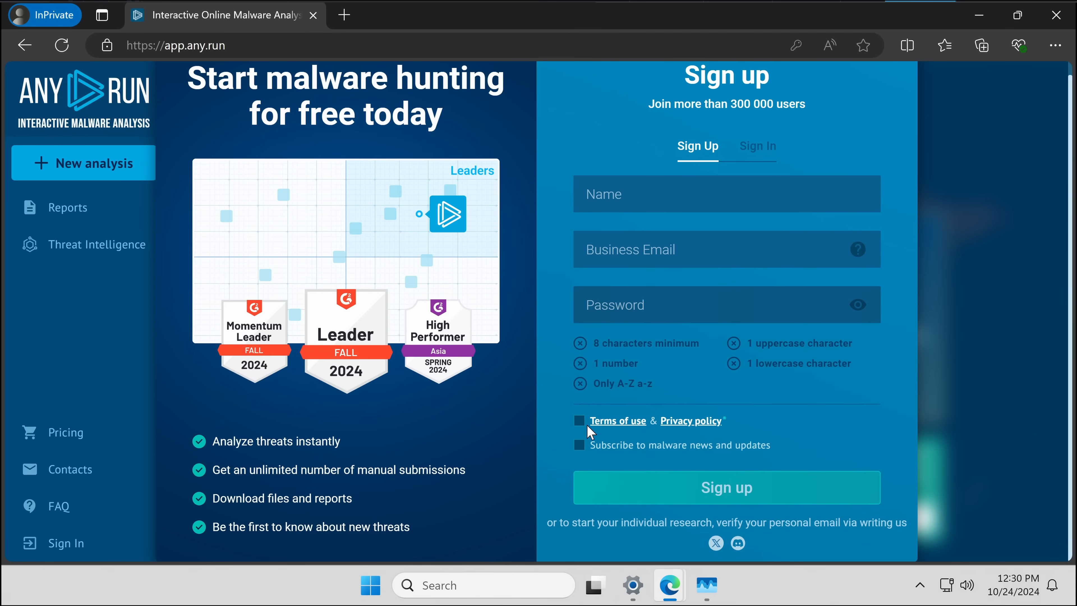
Go to the Pricing page and glance over the top of the subscription plans.
{"action": "left_click", "coordinate": [60, 432]}
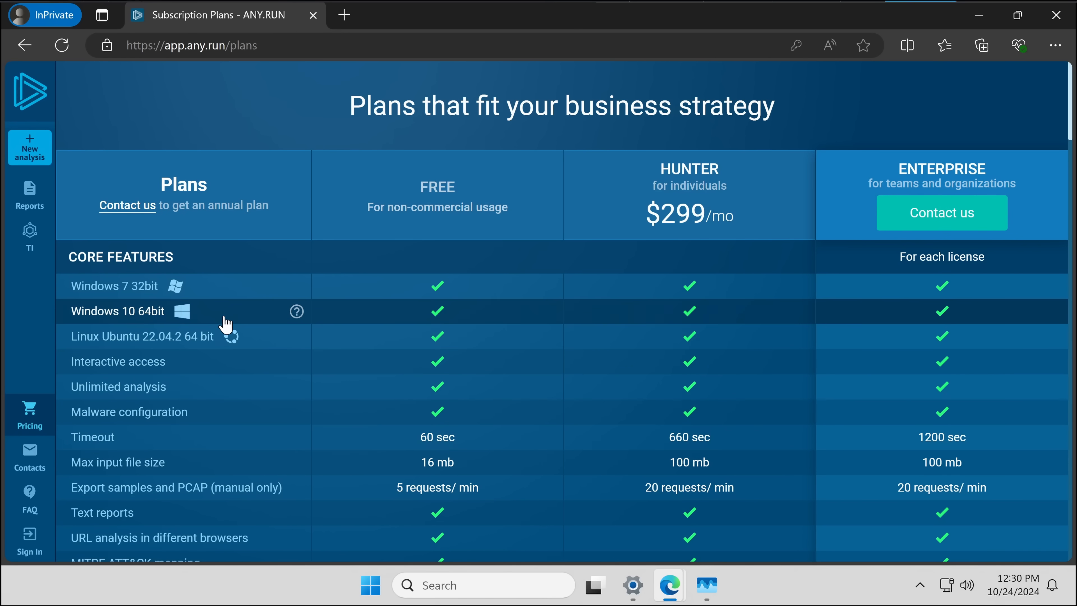
{"action": "scroll", "scroll_direction": "down", "scroll_amount": 3}
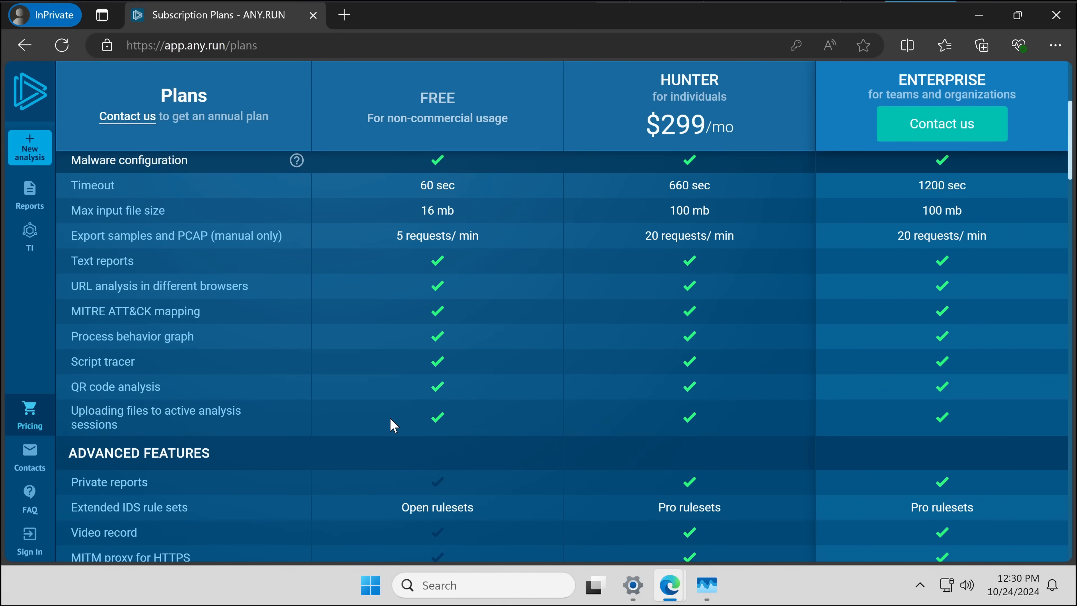
{"action": "scroll", "scroll_direction": "down", "scroll_amount": 3}
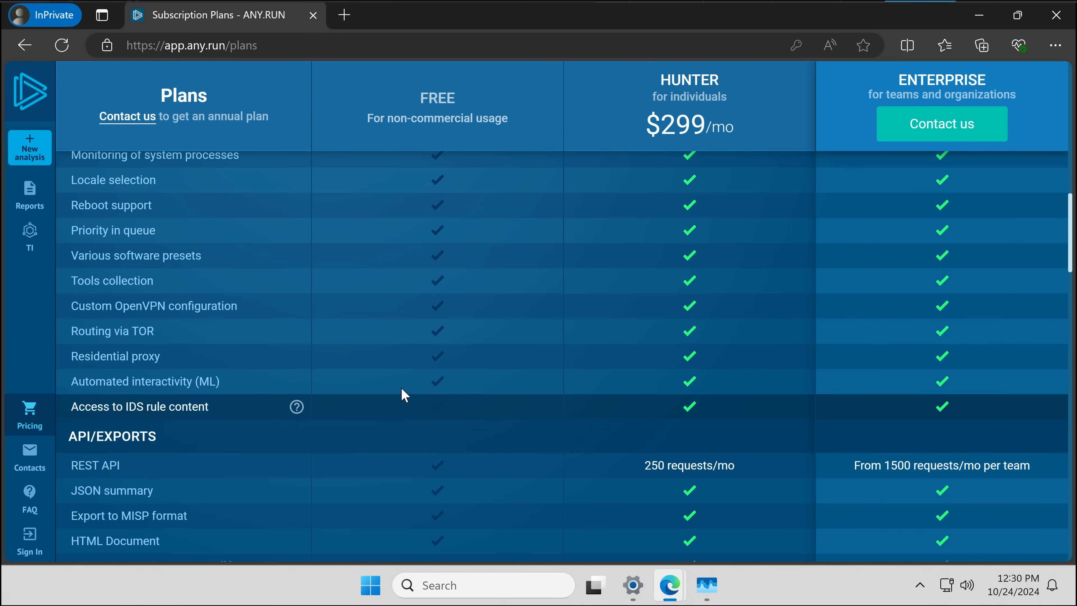
{"action": "scroll", "scroll_direction": "up", "scroll_amount": 3}
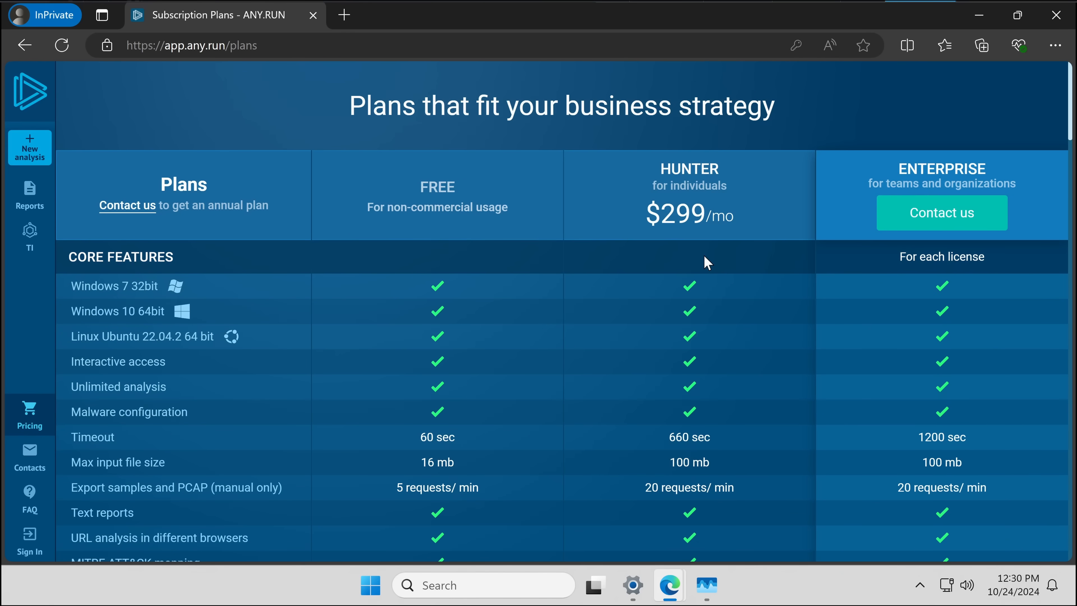
{"action": "mouse_move", "coordinate": [625, 293]}
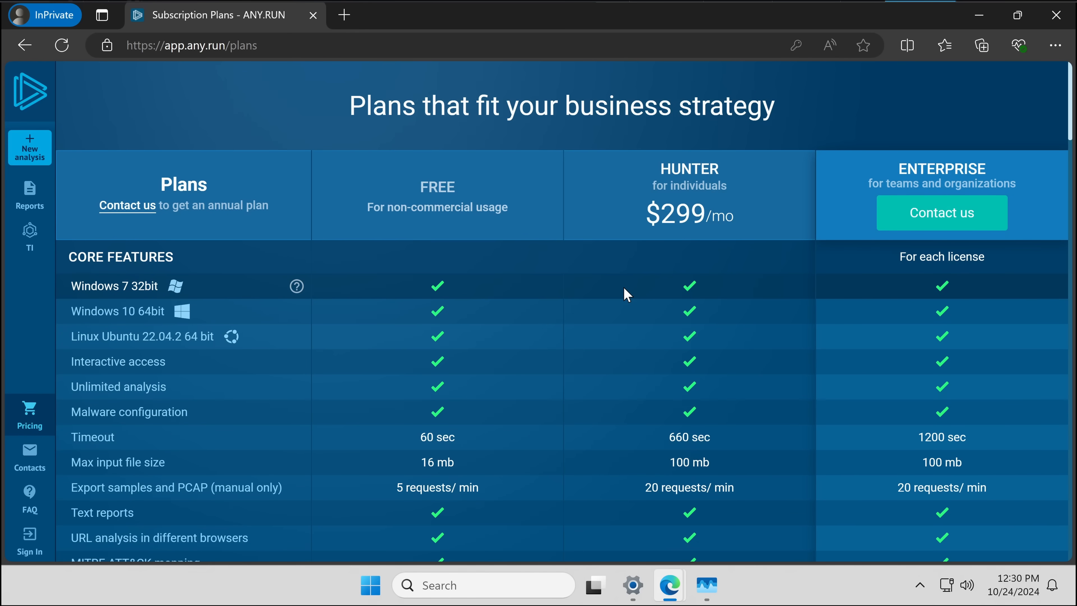
{"action": "mouse_move", "coordinate": [630, 328]}
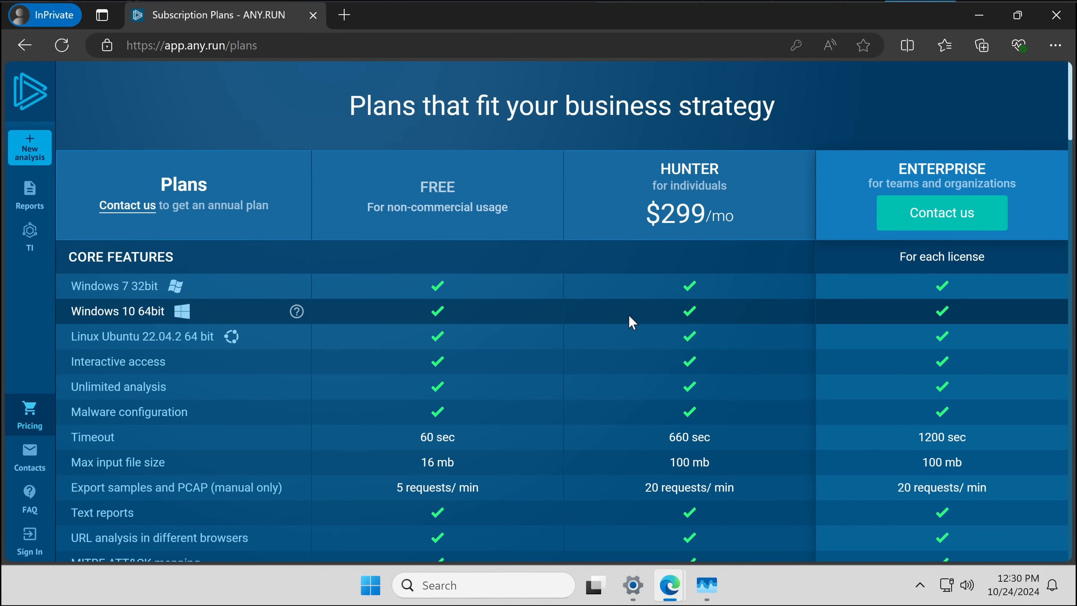
{"action": "mouse_move", "coordinate": [639, 413]}
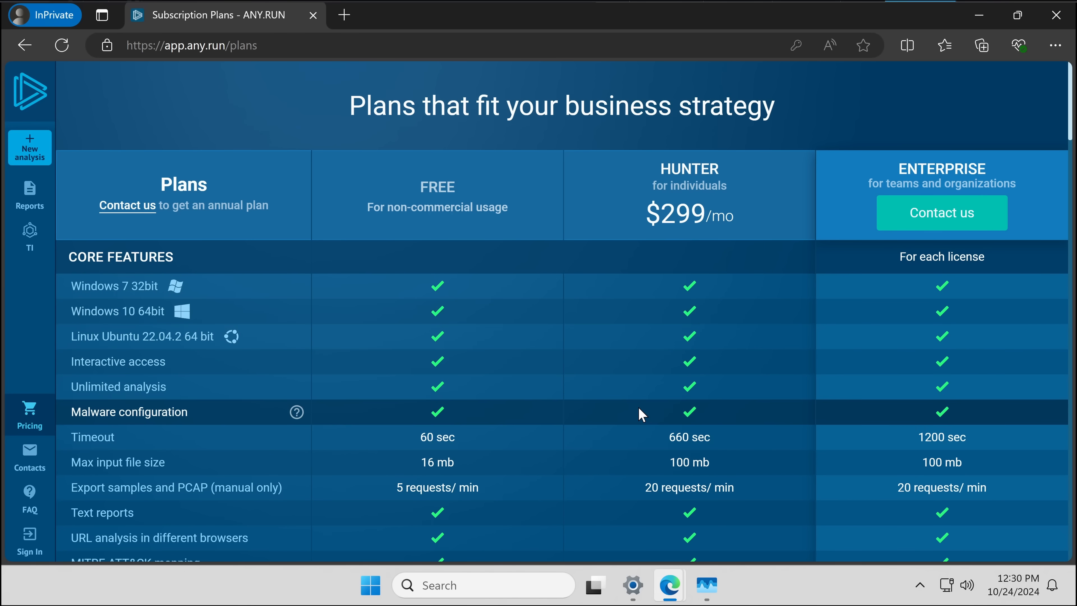
Browse down the plans comparison table until the 14-day free trial form appears.
{"action": "scroll", "scroll_direction": "down", "scroll_amount": 3}
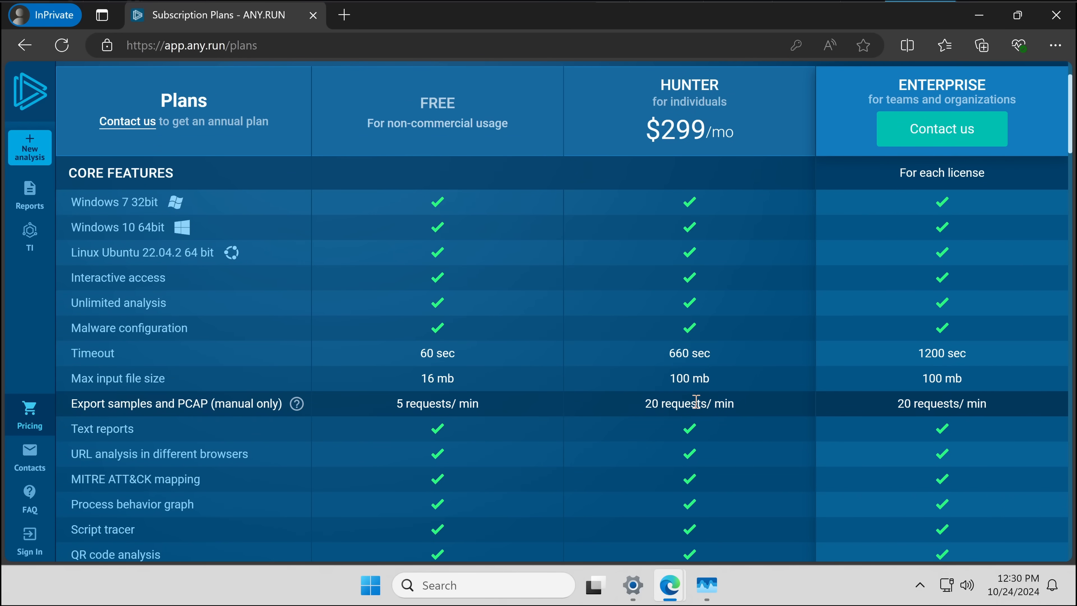
{"action": "mouse_move", "coordinate": [632, 413]}
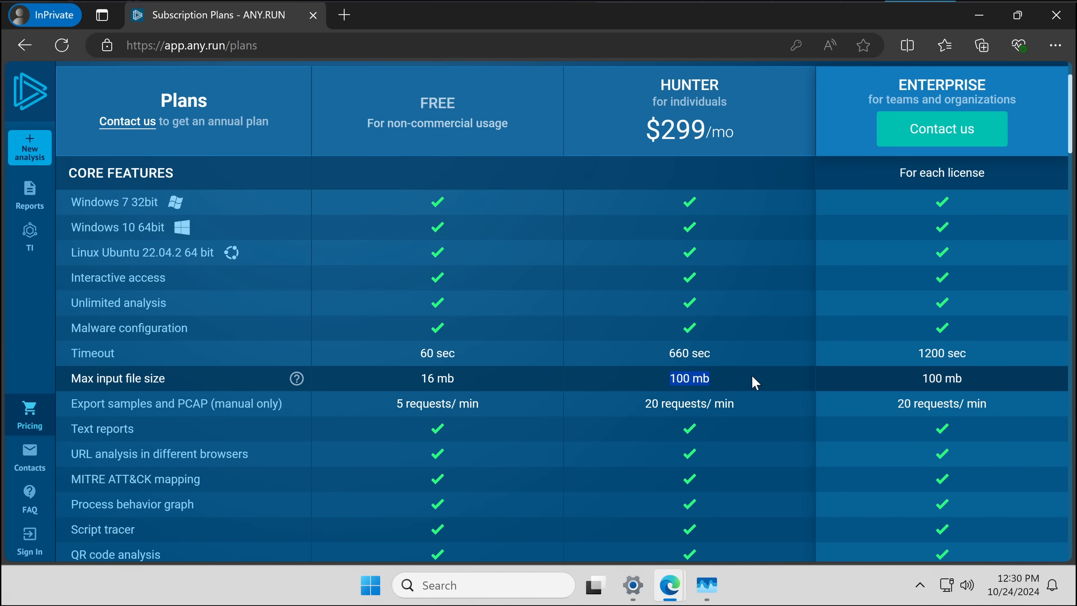
{"action": "scroll", "scroll_direction": "down", "scroll_amount": 3}
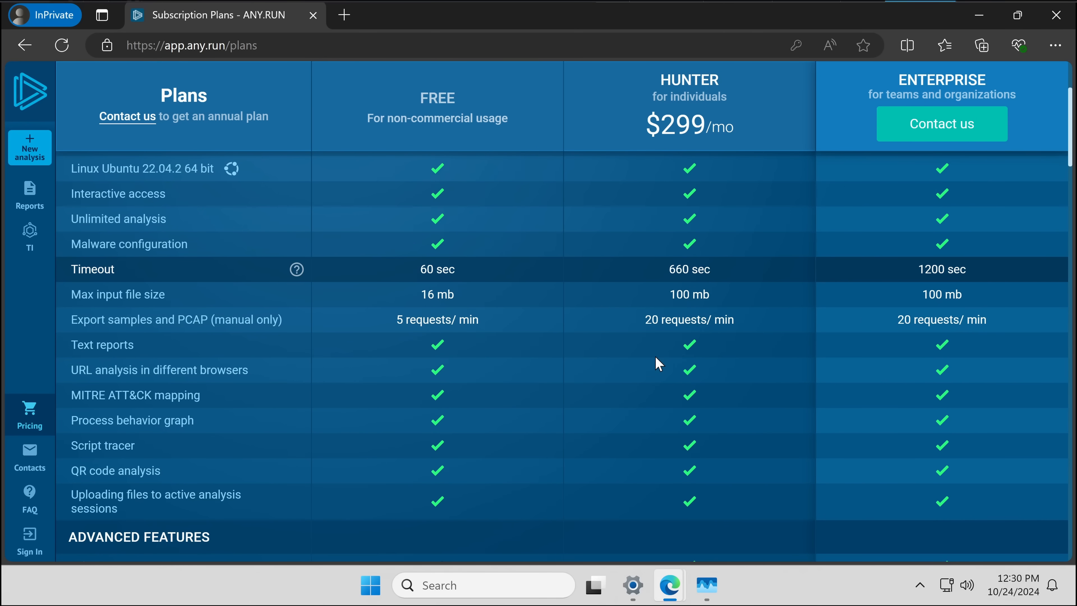
{"action": "scroll", "scroll_direction": "down", "scroll_amount": 3}
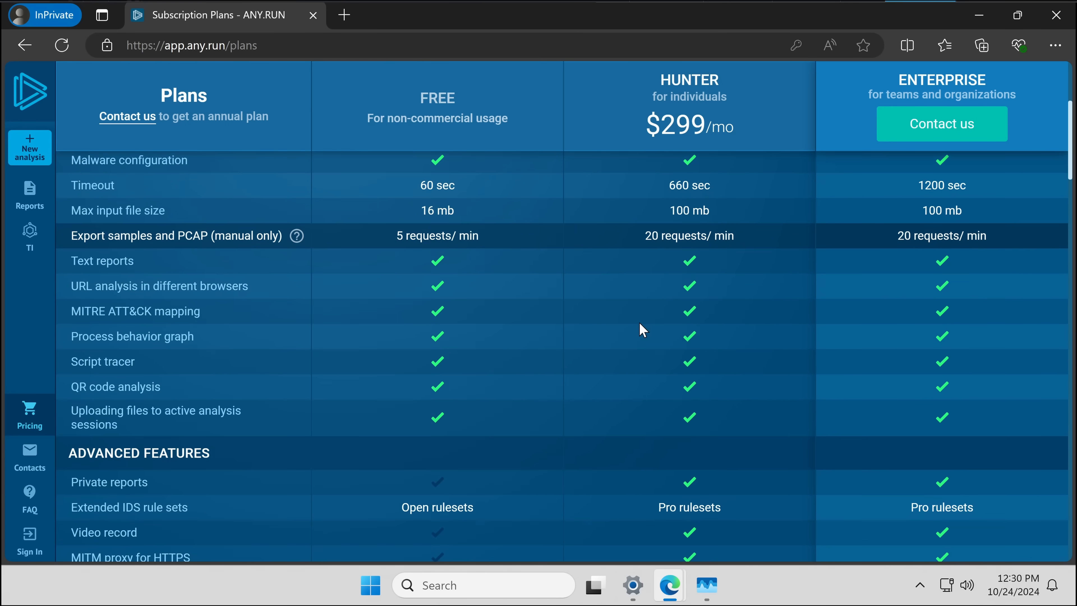
{"action": "scroll", "scroll_direction": "down", "scroll_amount": 3}
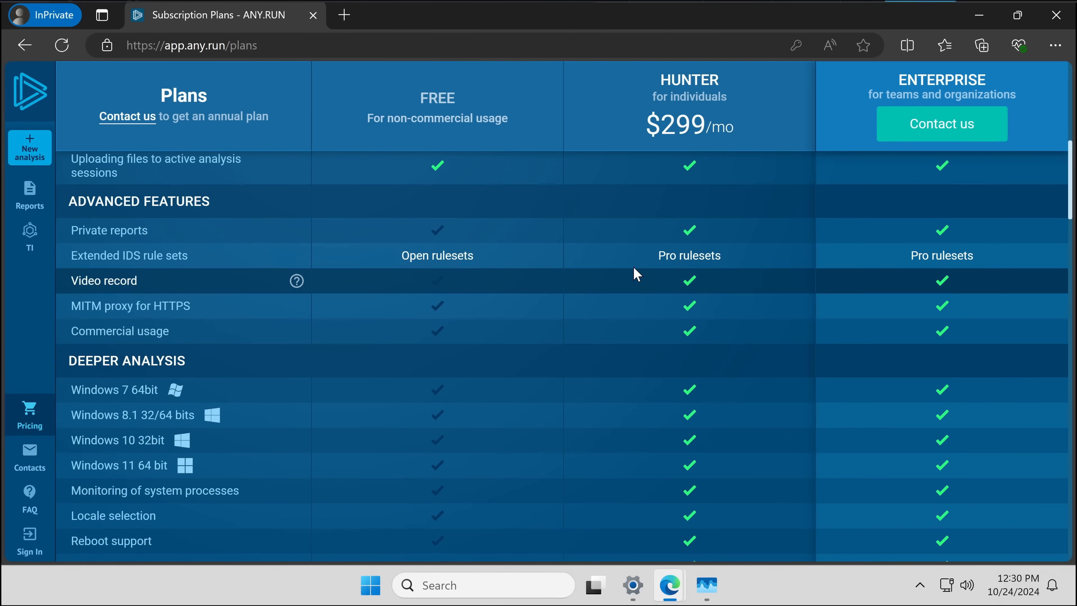
{"action": "mouse_move", "coordinate": [688, 339]}
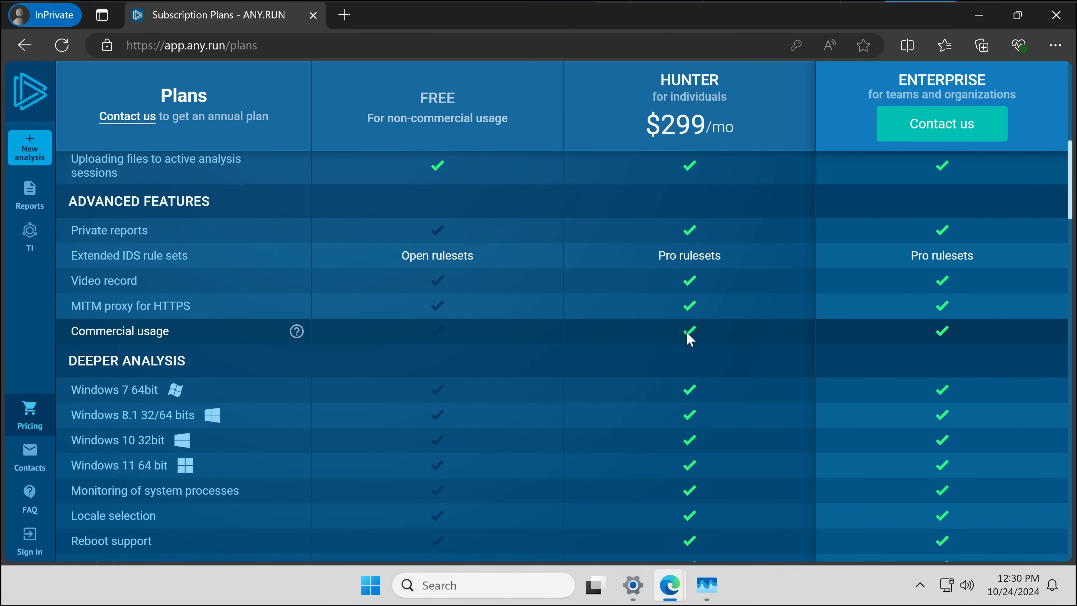
{"action": "scroll", "scroll_direction": "down", "scroll_amount": 3}
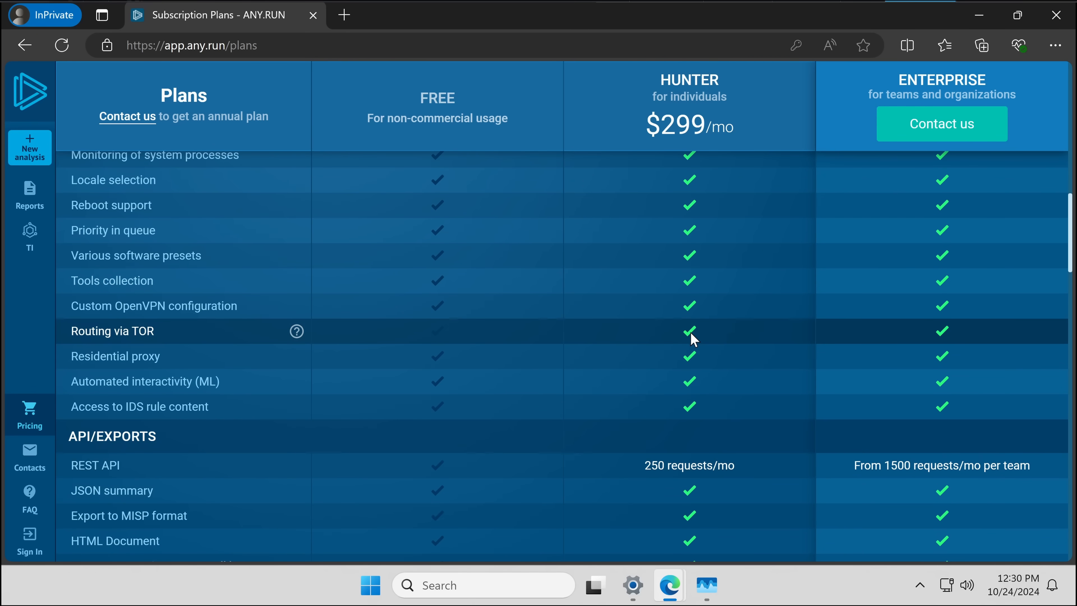
{"action": "mouse_move", "coordinate": [697, 360]}
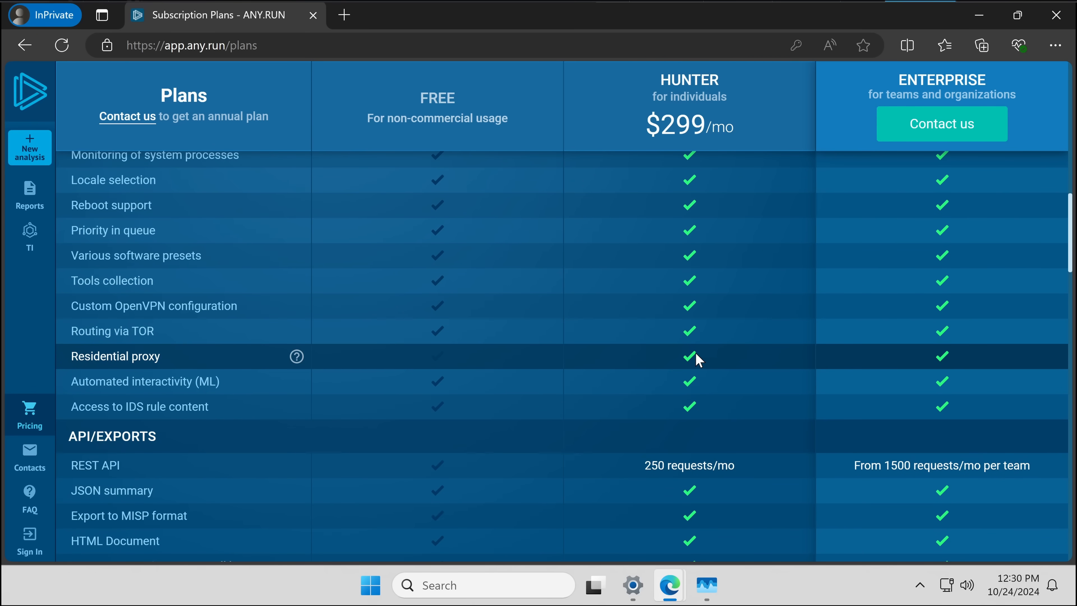
{"action": "scroll", "scroll_direction": "down", "scroll_amount": 3}
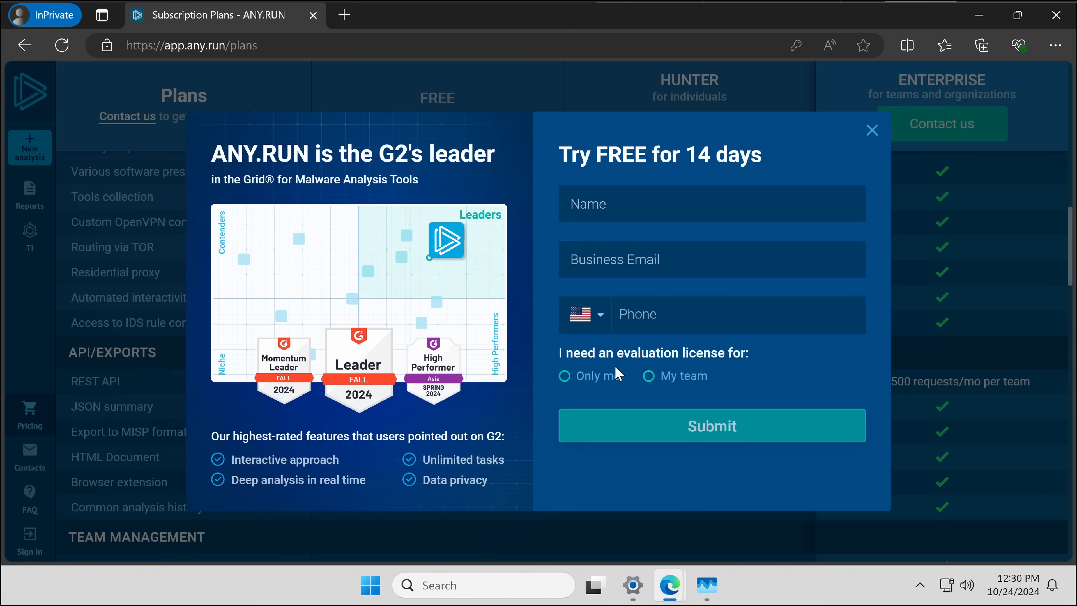
{"action": "mouse_move", "coordinate": [871, 138]}
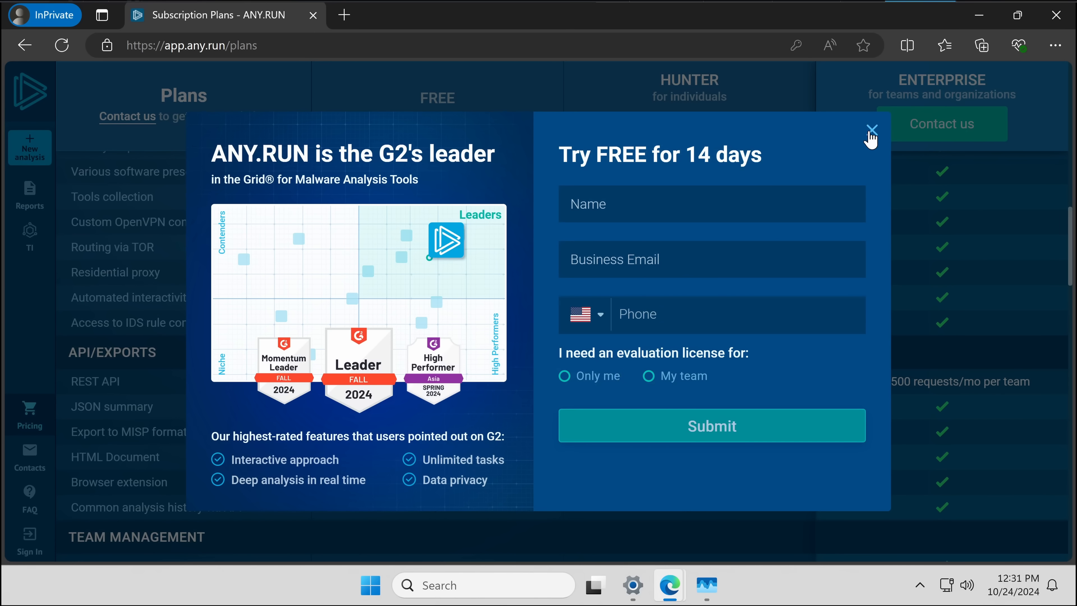
Close the 14-day free trial form and scroll the plans table down to threat intelligence features.
{"action": "left_click", "coordinate": [872, 129]}
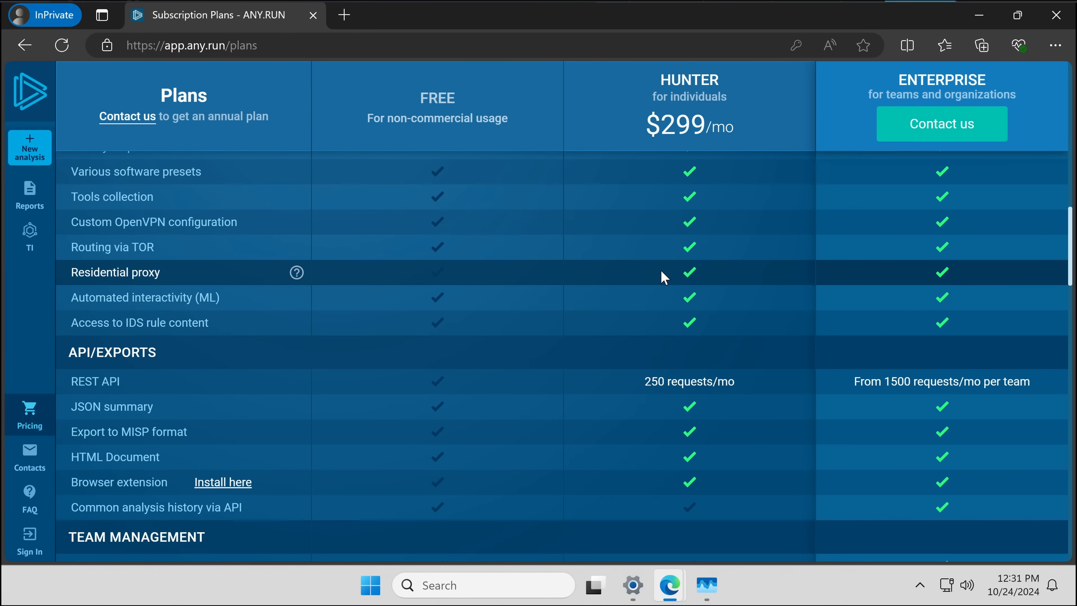
{"action": "mouse_move", "coordinate": [661, 308]}
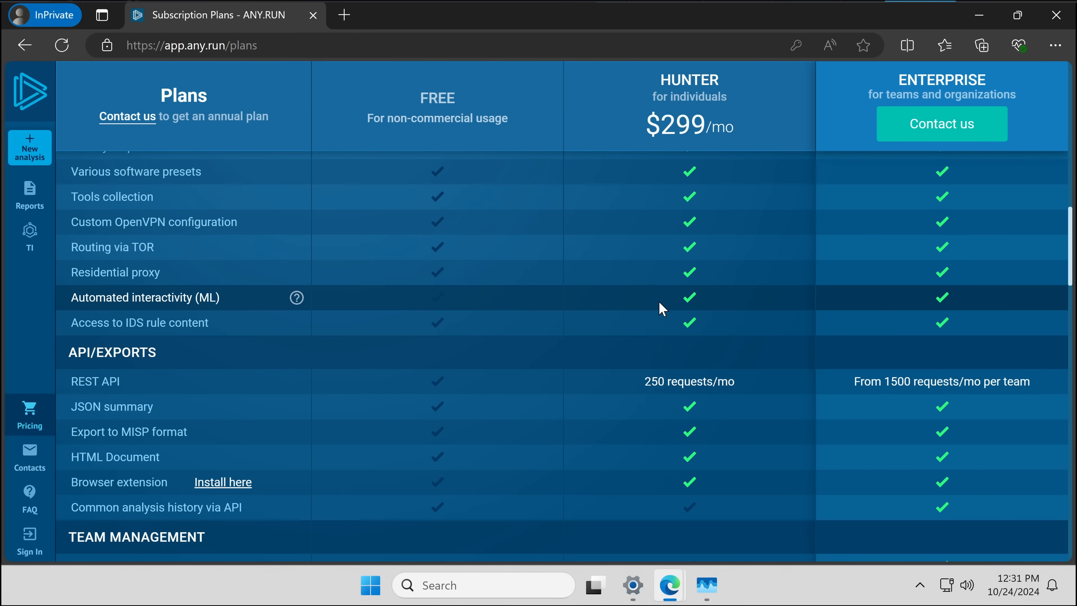
{"action": "scroll", "scroll_direction": "down", "scroll_amount": 3}
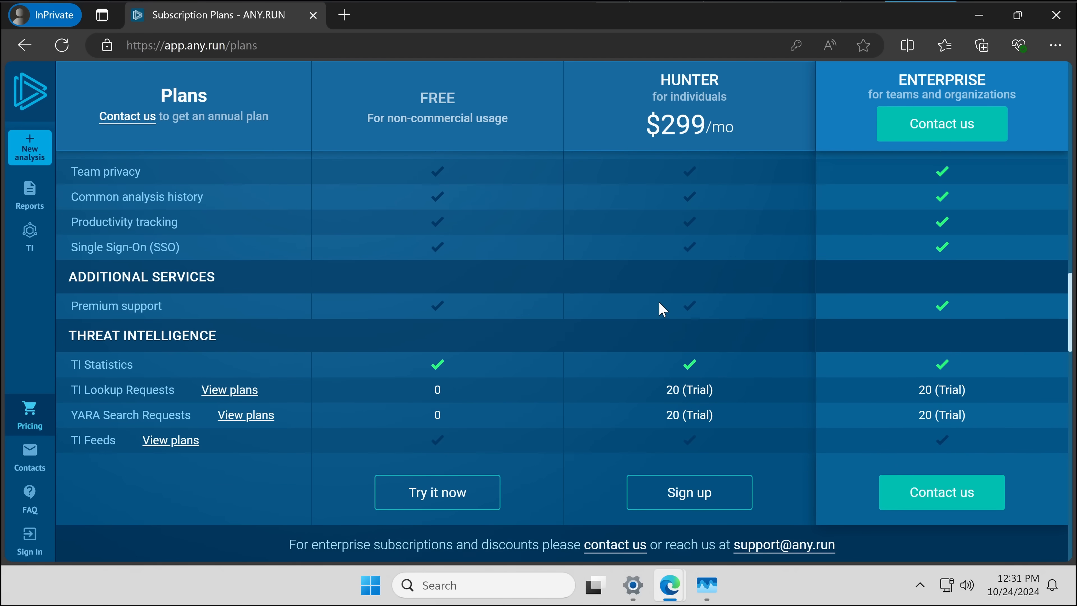